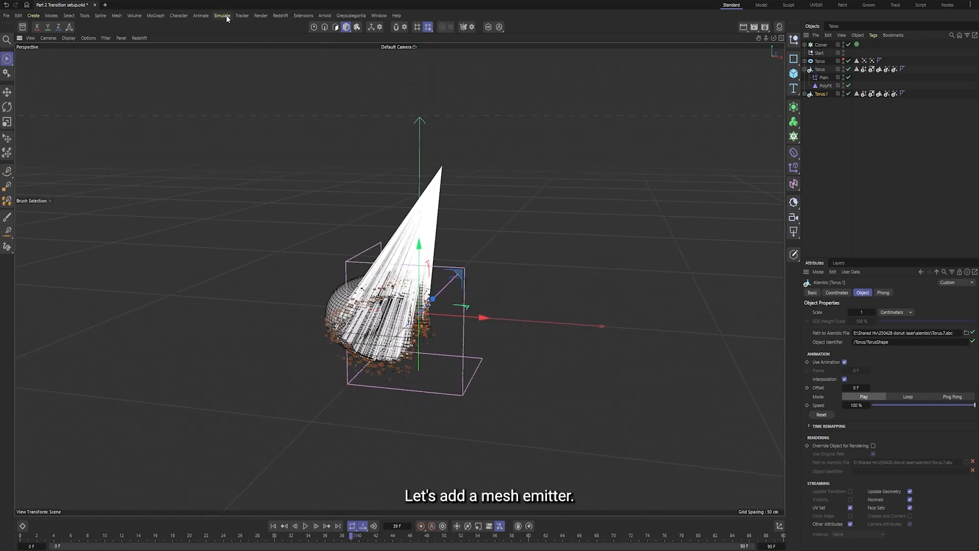
Add a Mesh Emitter from the Simulate particles emitters to the scene
{"action": "left_click", "coordinate": [223, 15]}
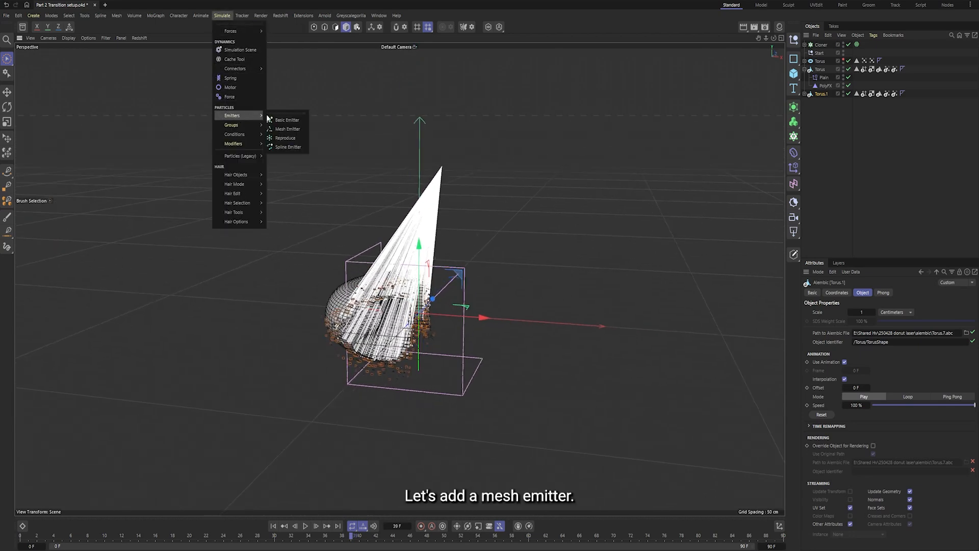
{"action": "mouse_move", "coordinate": [287, 128]}
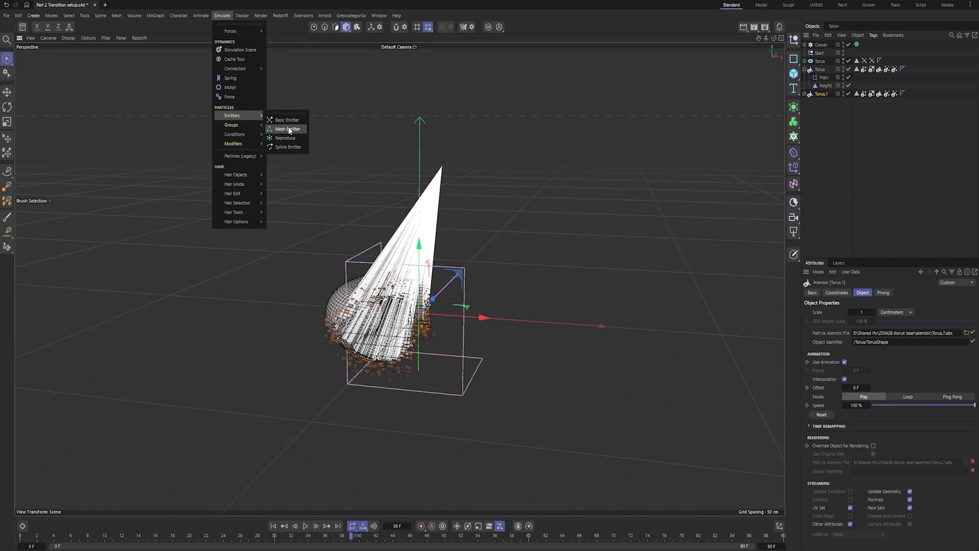
{"action": "left_click", "coordinate": [288, 129]}
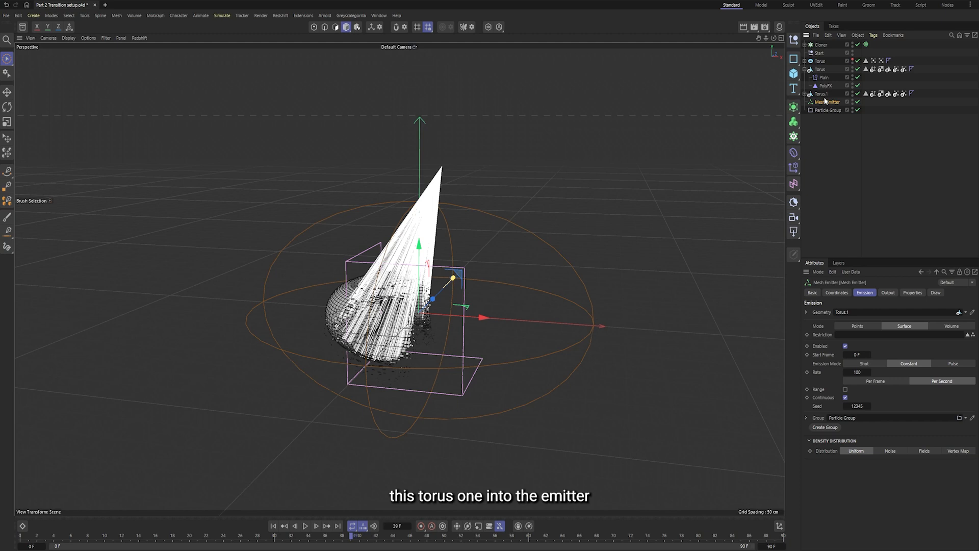
{"action": "mouse_move", "coordinate": [909, 366]}
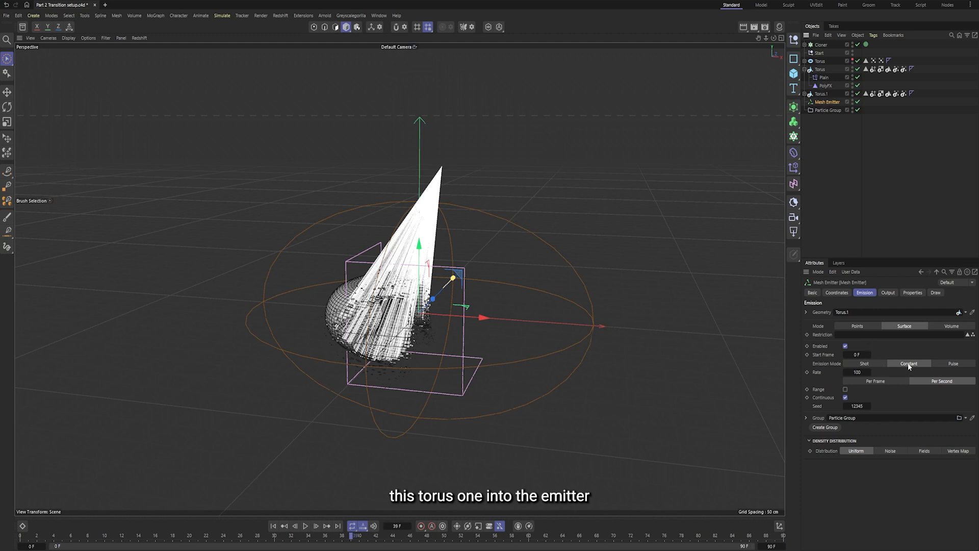
Set the emitter to Constant emission, zero speed and a limited 5-frame particle lifetime
{"action": "left_click", "coordinate": [858, 372]}
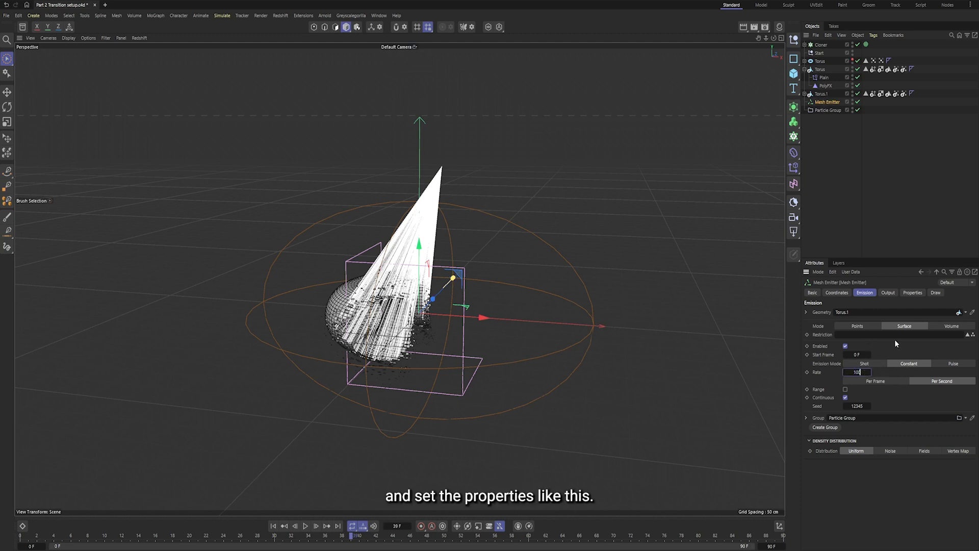
{"action": "left_click", "coordinate": [912, 293]}
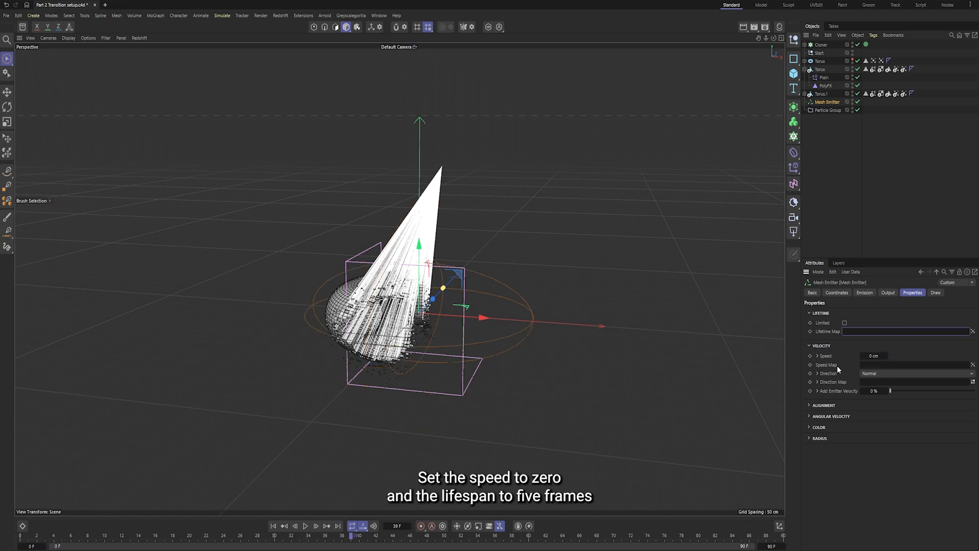
{"action": "left_click", "coordinate": [845, 322]}
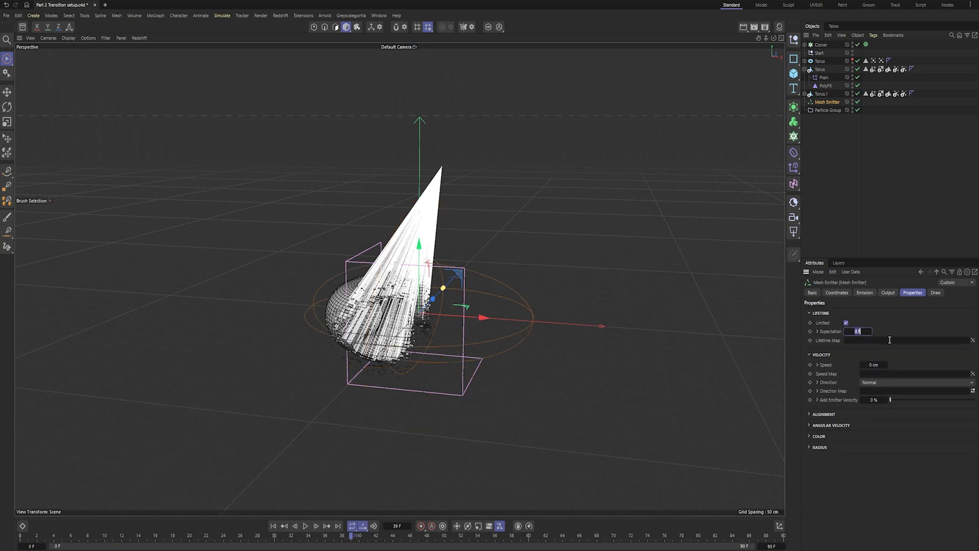
{"action": "type", "text": "5"}
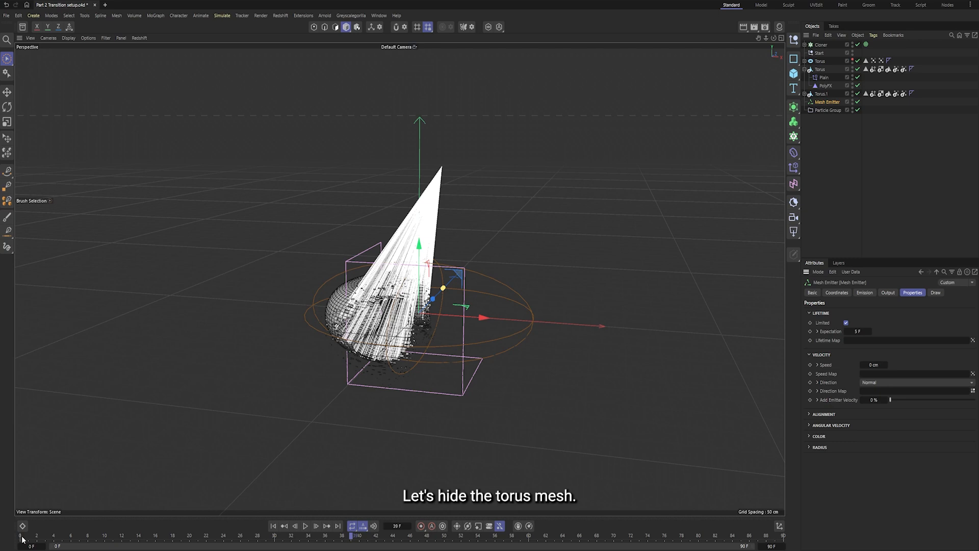
Hide the torus mesh and play the timeline to watch the emitted laser streaks
{"action": "left_click", "coordinate": [851, 69]}
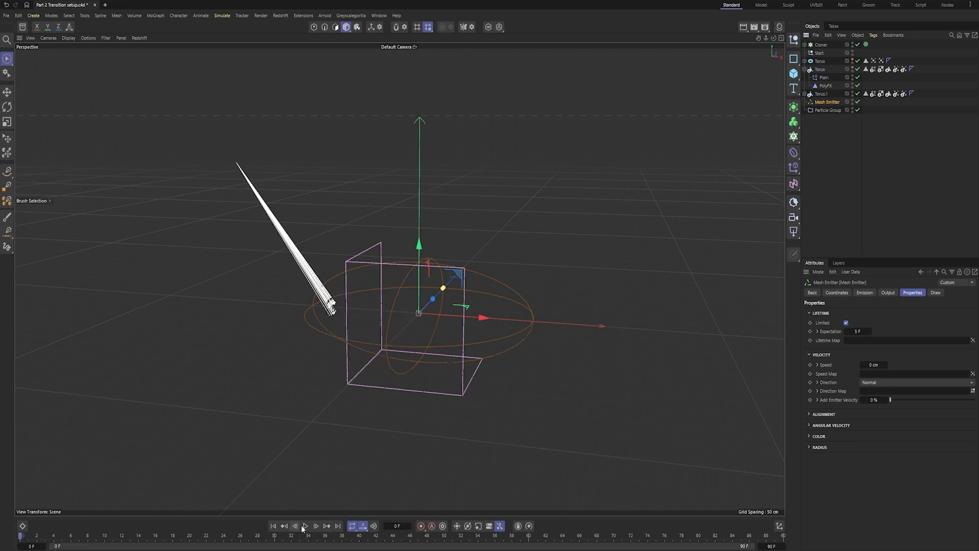
{"action": "left_click", "coordinate": [305, 526]}
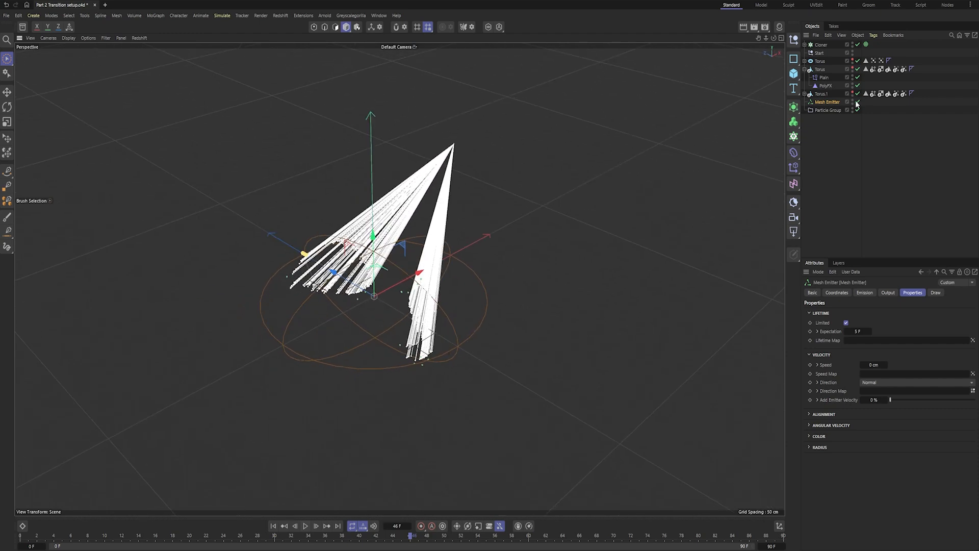
Add a Constellation generator with the Particle Group as its point source
{"action": "left_click", "coordinate": [828, 111]}
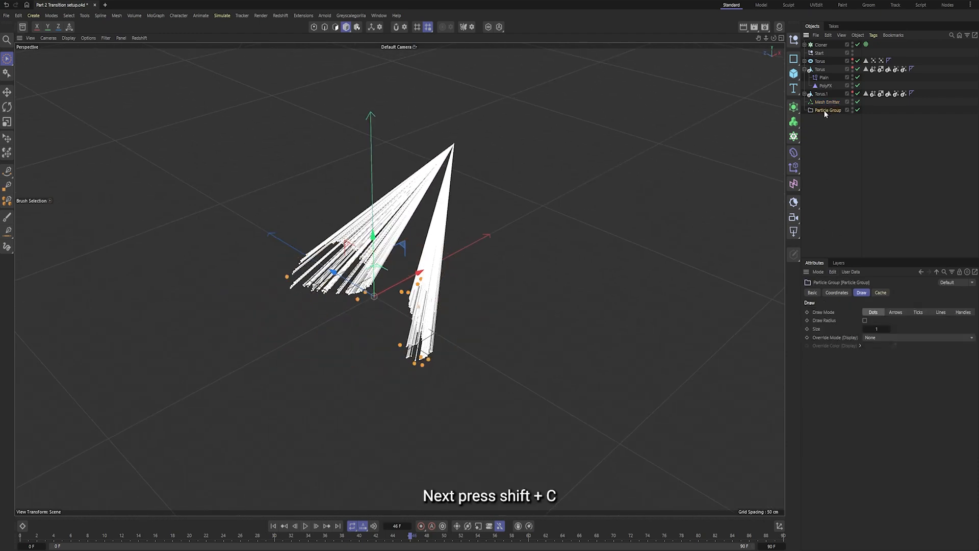
{"action": "type", "text": "cor"}
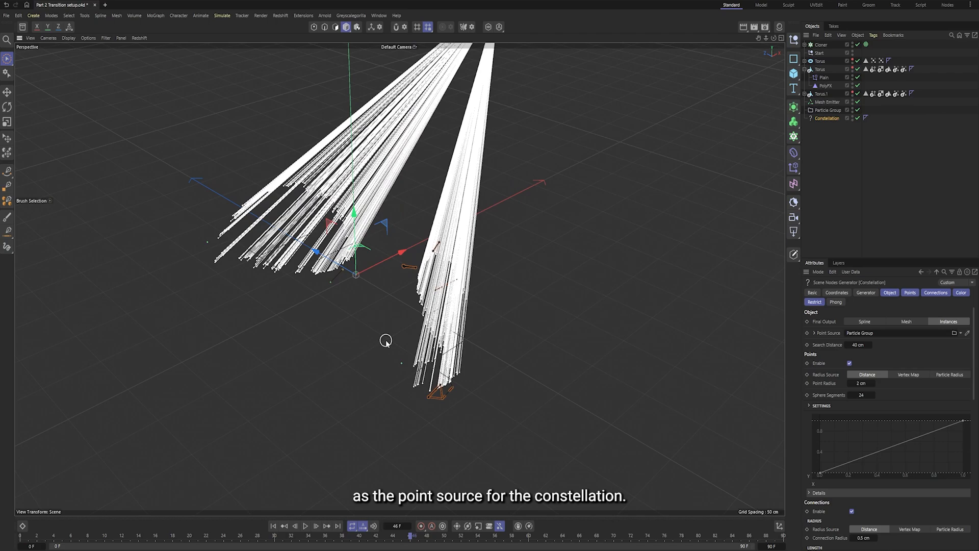
{"action": "left_click_drag", "start_coordinate": [385, 340], "coordinate": [409, 447]}
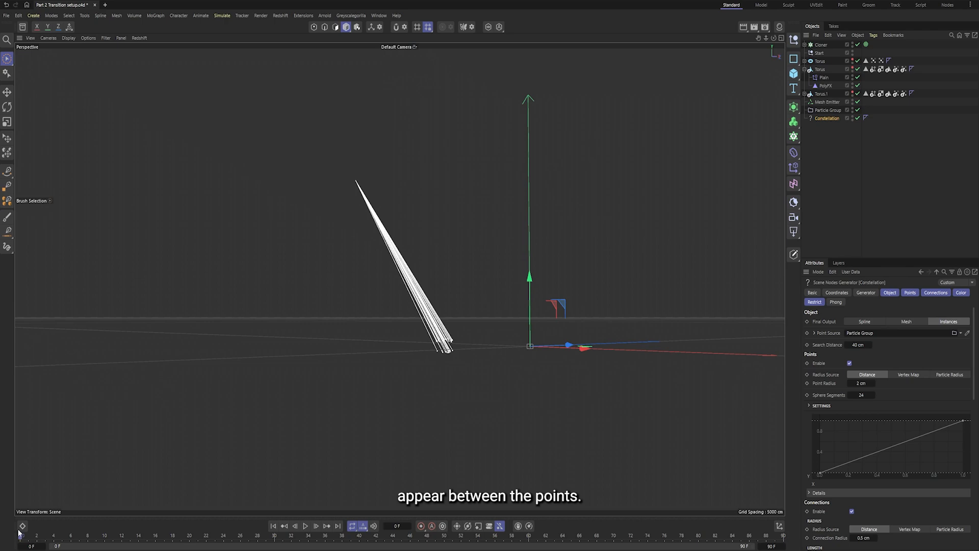
Hide the laser cone Cloner and play back the constellation before widening its search distance
{"action": "left_click", "coordinate": [305, 525]}
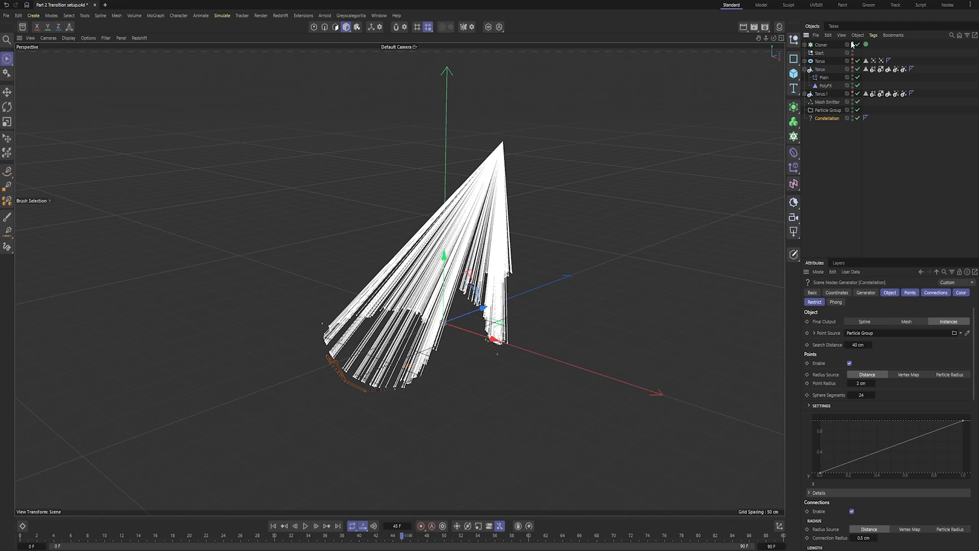
{"action": "left_click", "coordinate": [305, 526]}
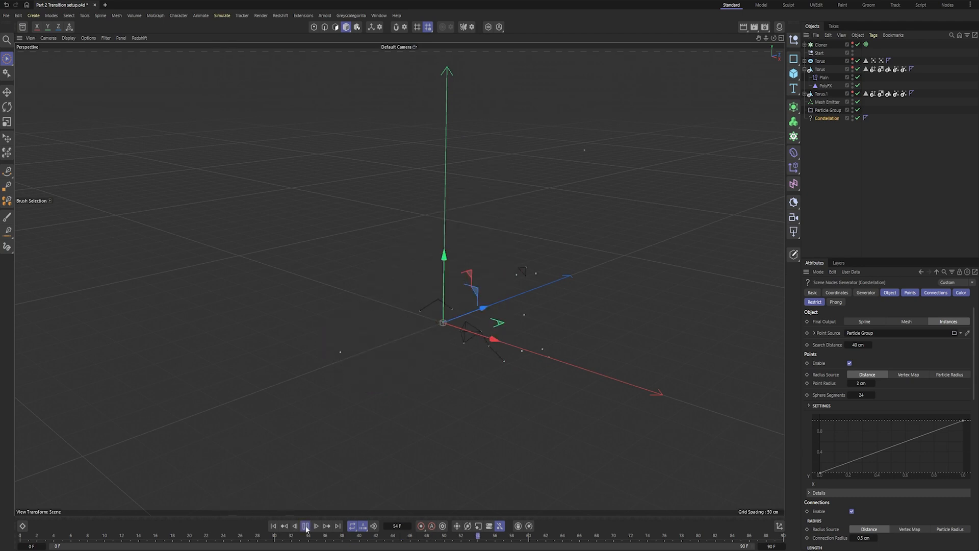
{"action": "left_click", "coordinate": [305, 525]}
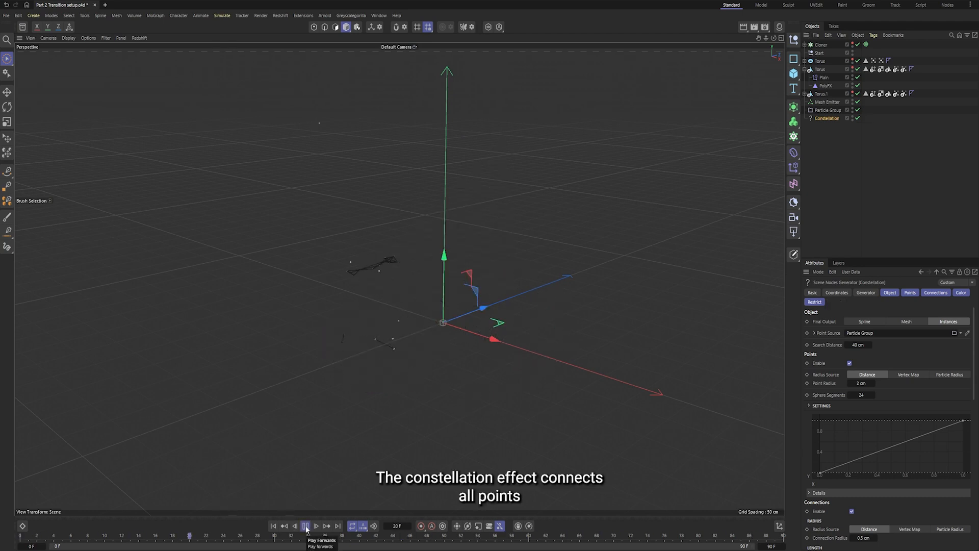
{"action": "left_click", "coordinate": [305, 526]}
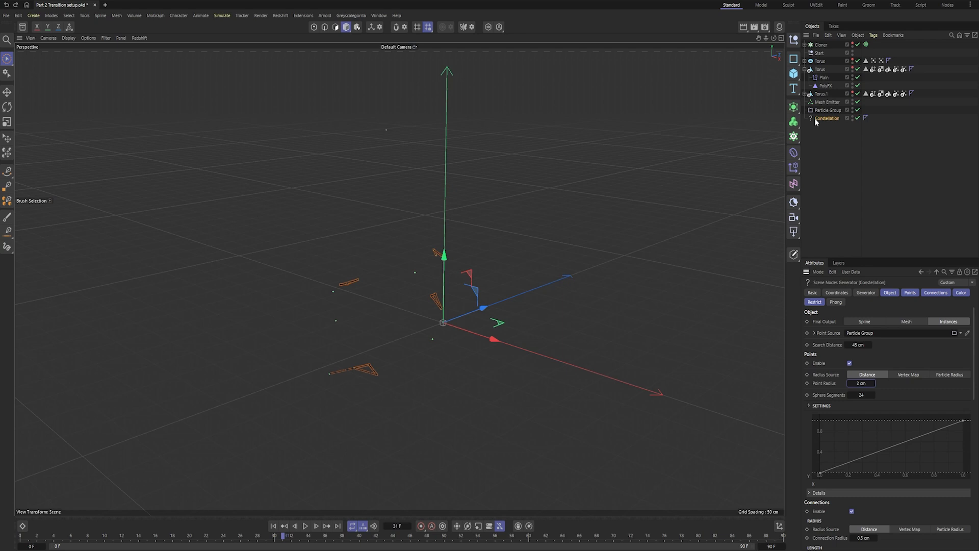
Raise the Mesh Emitter's emission rate to 1000 per second and replay from the first frame
{"action": "left_click", "coordinate": [827, 102]}
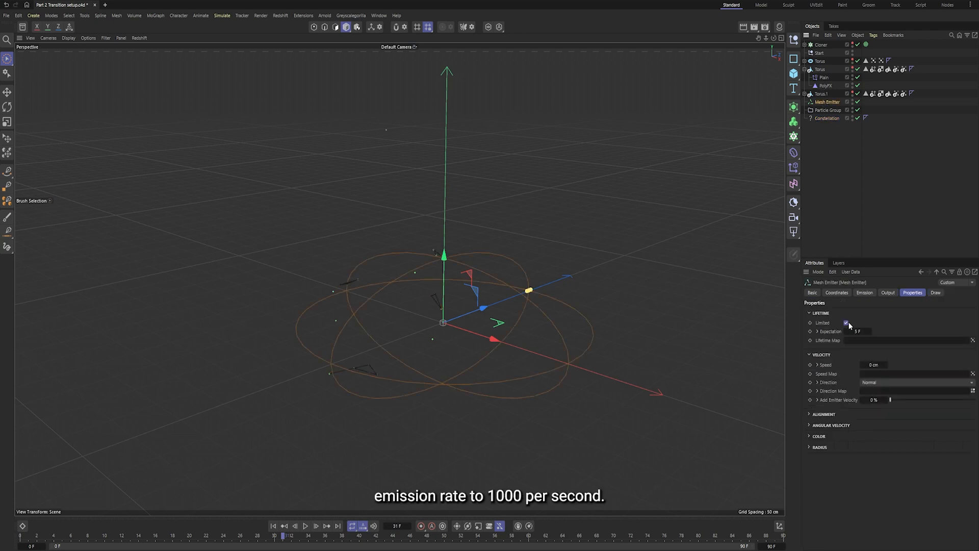
{"action": "left_click", "coordinate": [864, 293]}
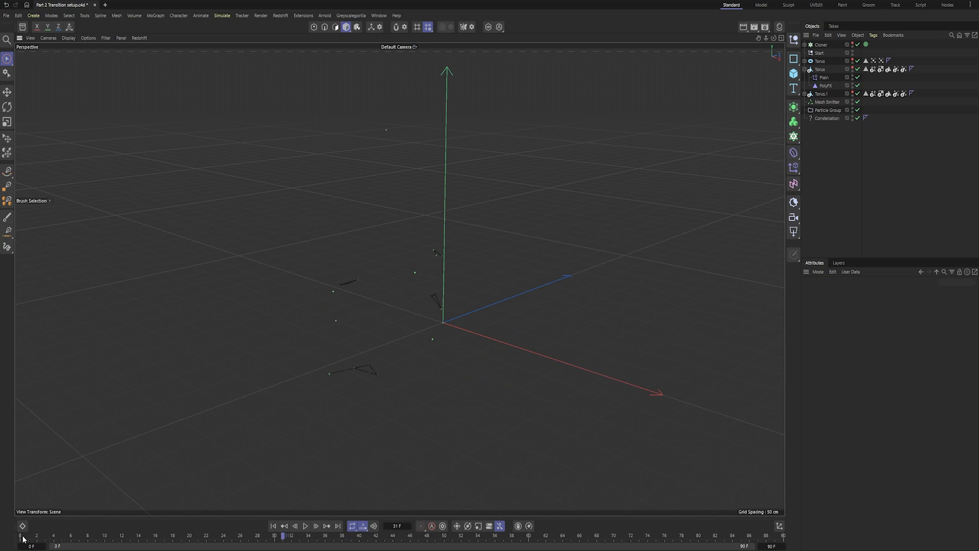
{"action": "left_click", "coordinate": [305, 527]}
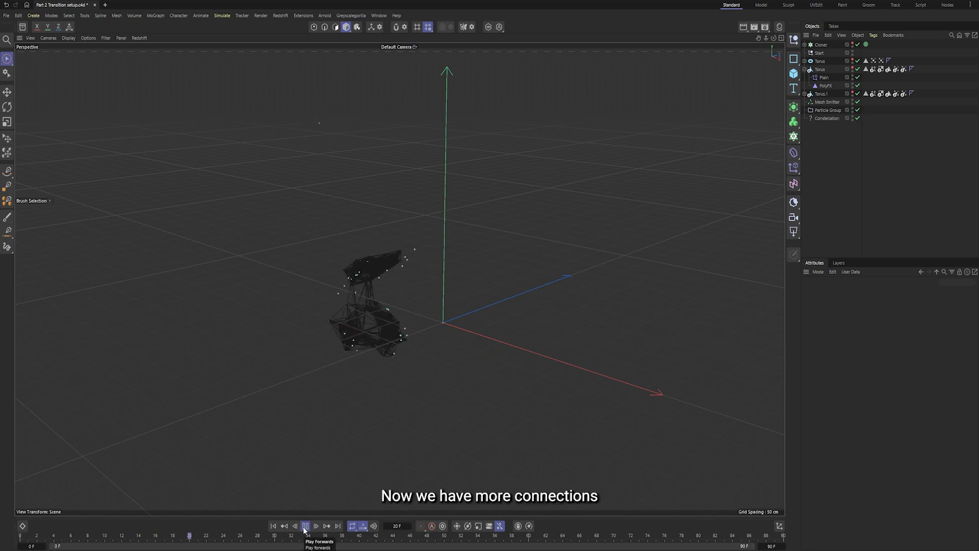
{"action": "left_click", "coordinate": [305, 525]}
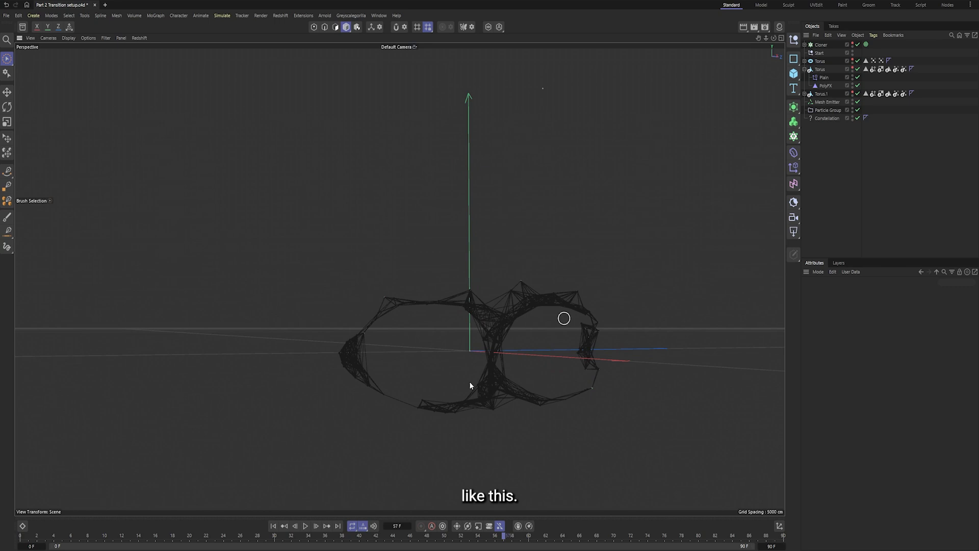
{"action": "left_click", "coordinate": [305, 526]}
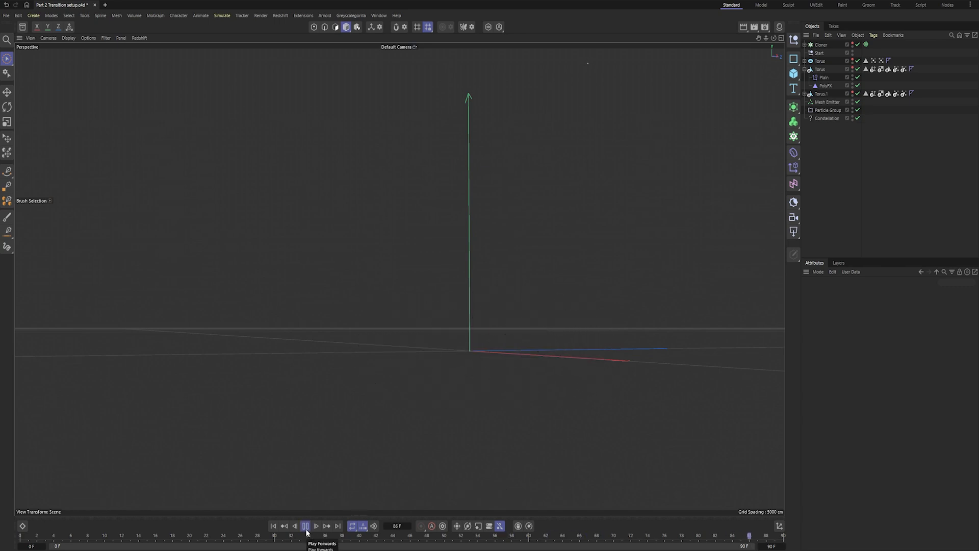
Play back the denser connection web and unhide the torus mesh to compare
{"action": "left_click", "coordinate": [305, 525]}
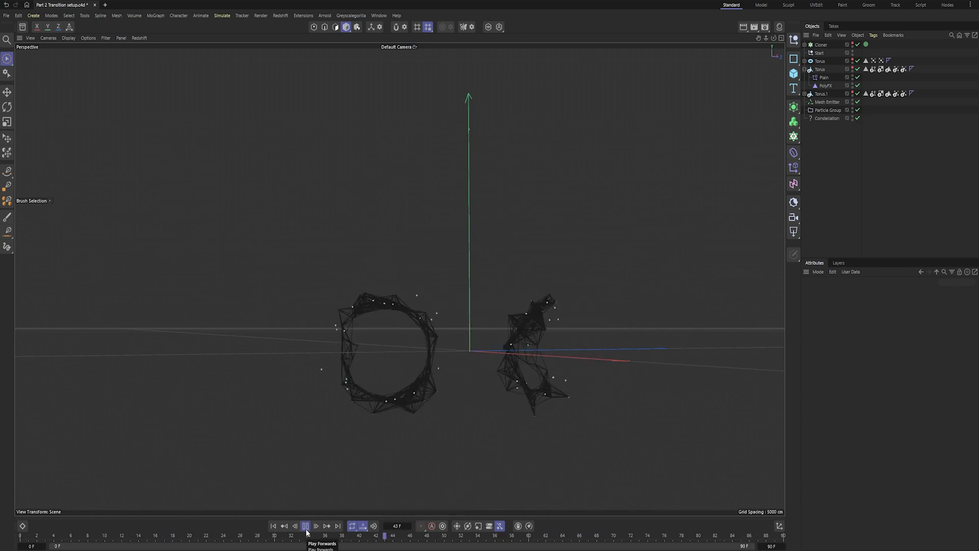
{"action": "left_click", "coordinate": [44, 536]}
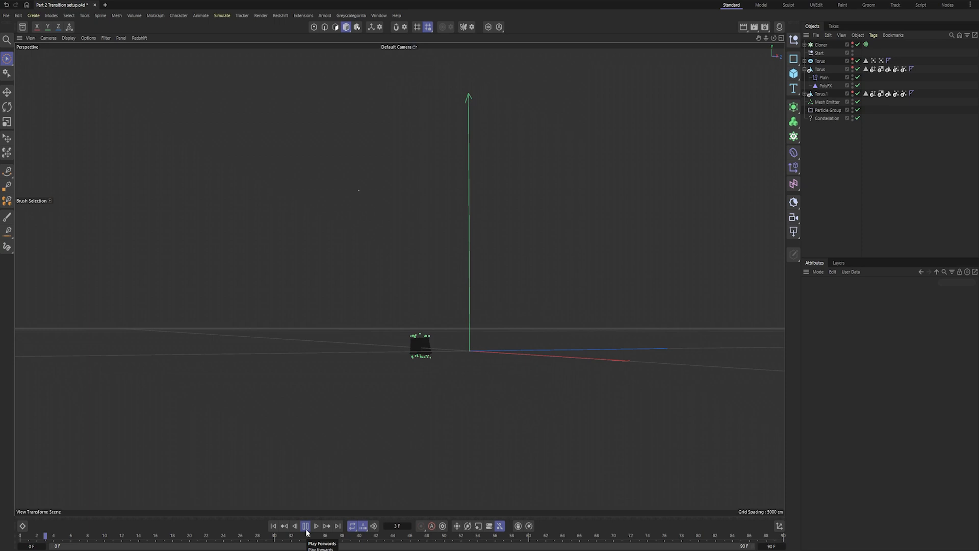
{"action": "left_click", "coordinate": [306, 526]}
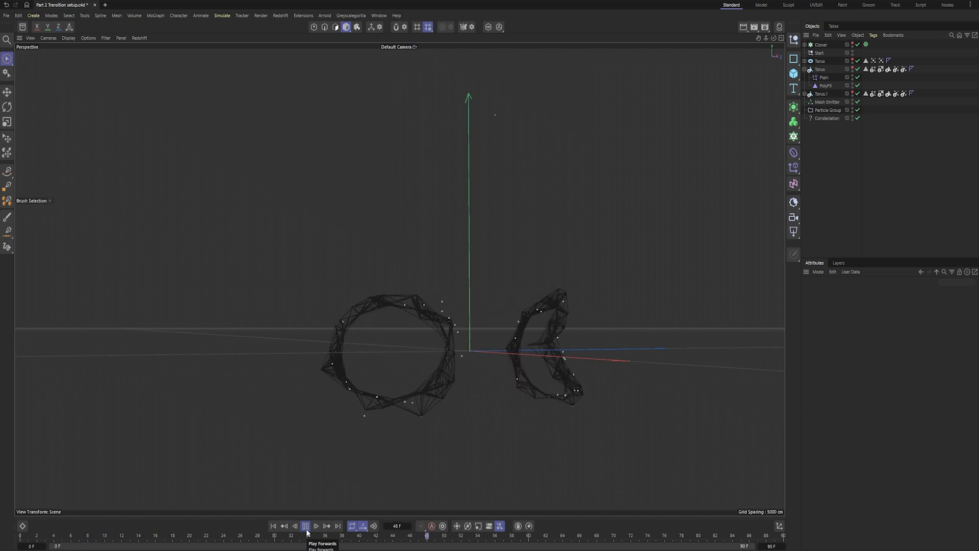
{"action": "left_click", "coordinate": [852, 69]}
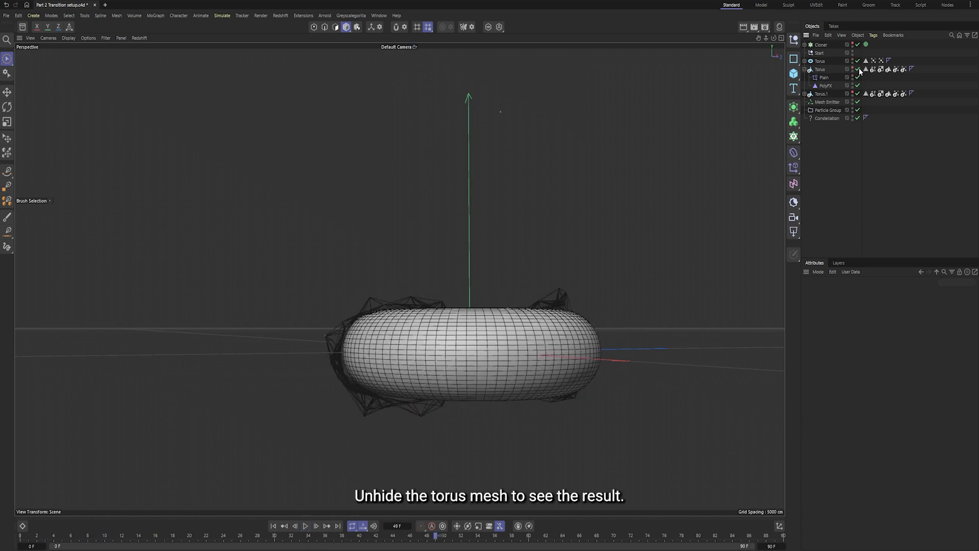
{"action": "left_click", "coordinate": [853, 68]}
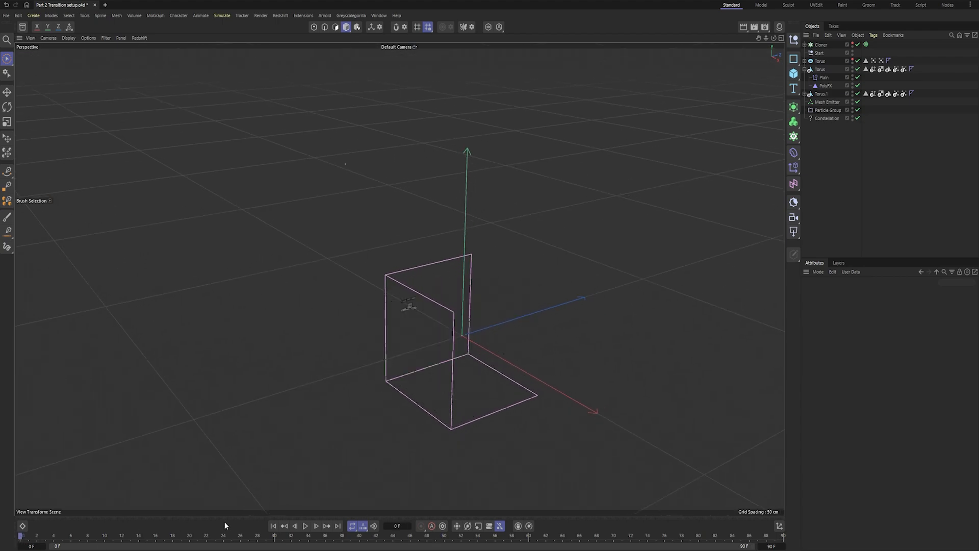
{"action": "left_click", "coordinate": [305, 526]}
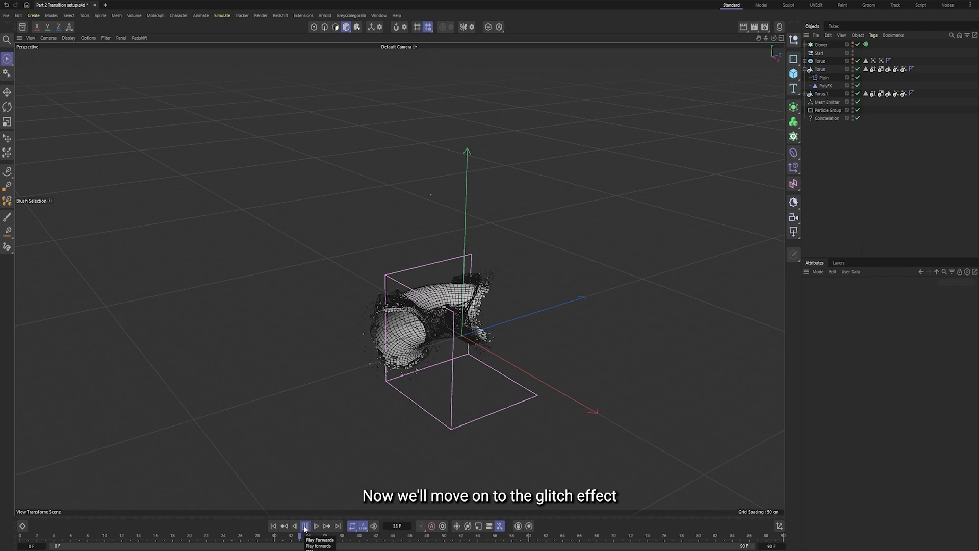
{"action": "left_click", "coordinate": [305, 525]}
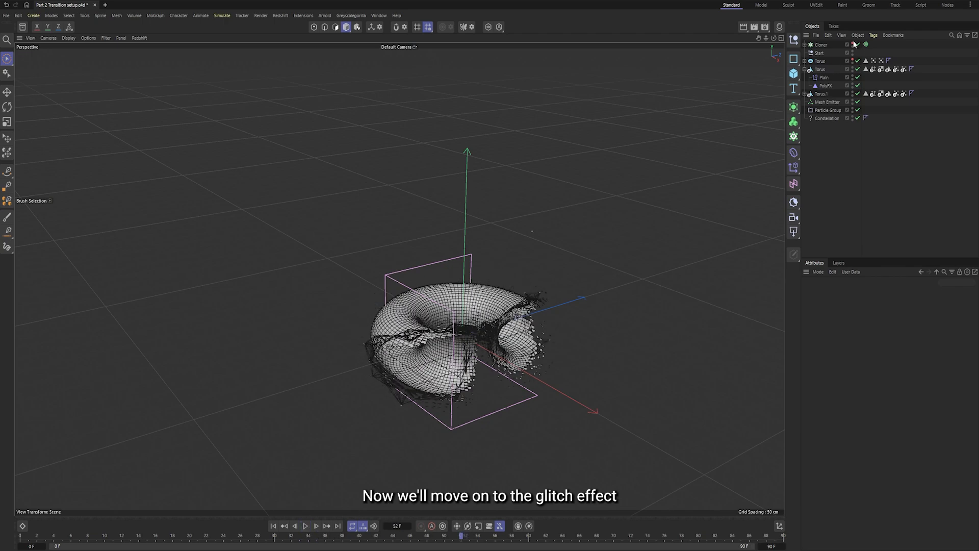
{"action": "left_click", "coordinate": [305, 526]}
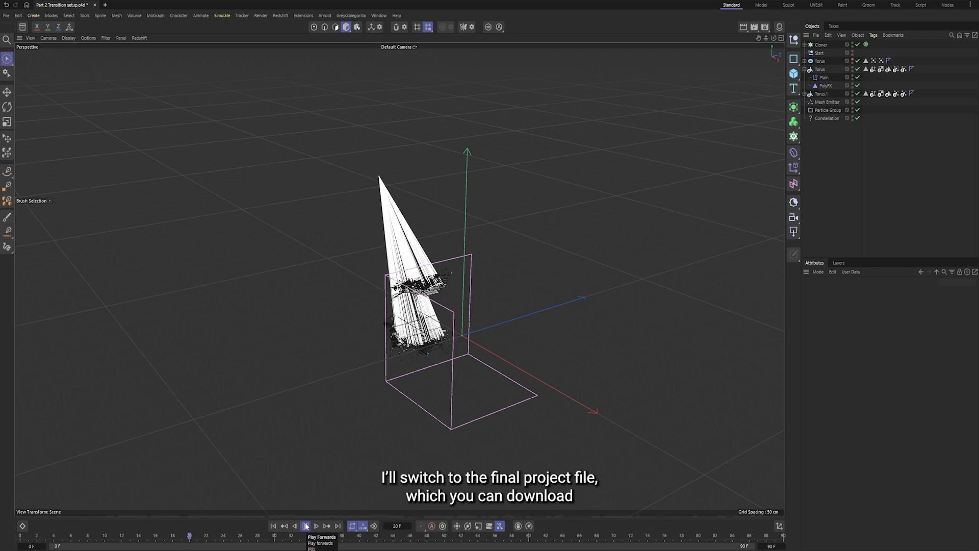
{"action": "left_click", "coordinate": [305, 525]}
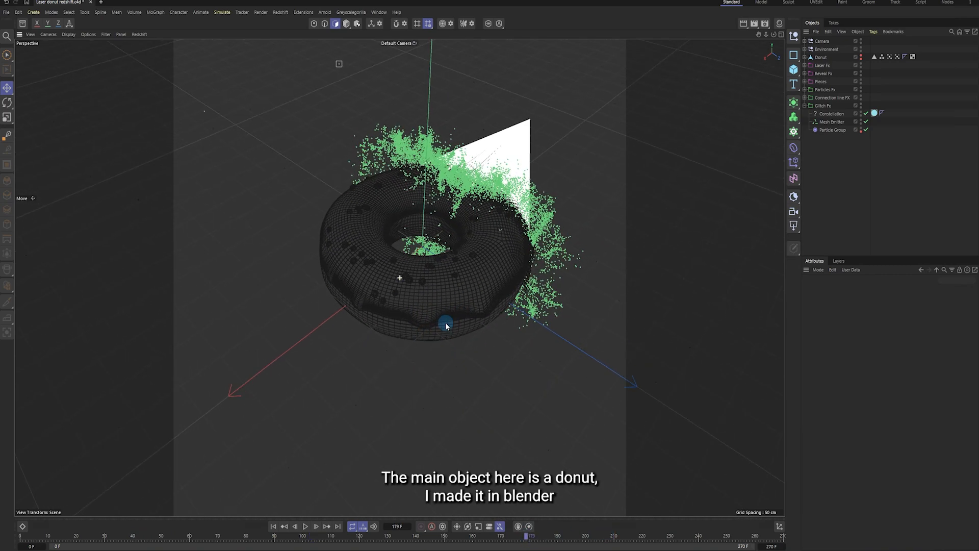
Scrub through the finished donut laser animation from late frames back to an early one
{"action": "left_click_drag", "start_coordinate": [532, 536], "coordinate": [677, 536]}
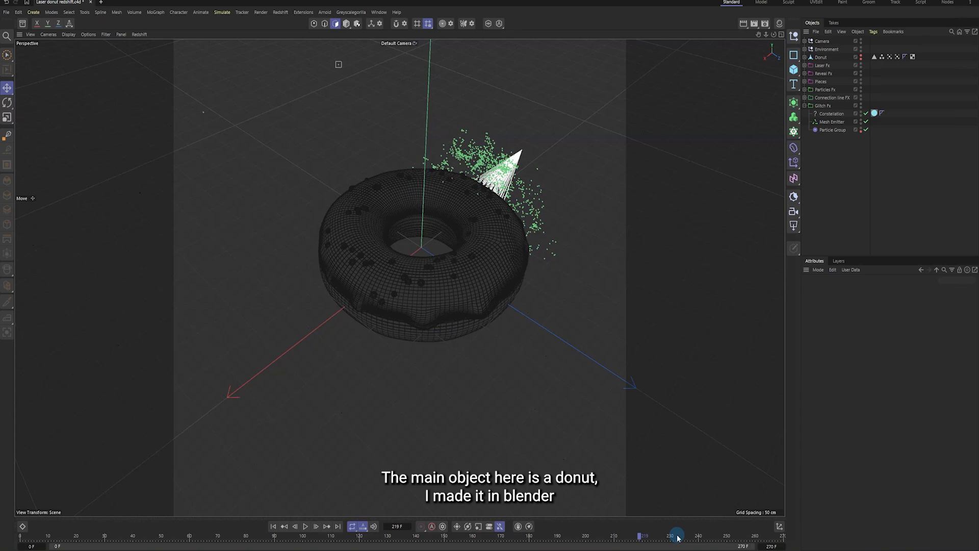
{"action": "left_click_drag", "start_coordinate": [677, 533], "coordinate": [706, 534]}
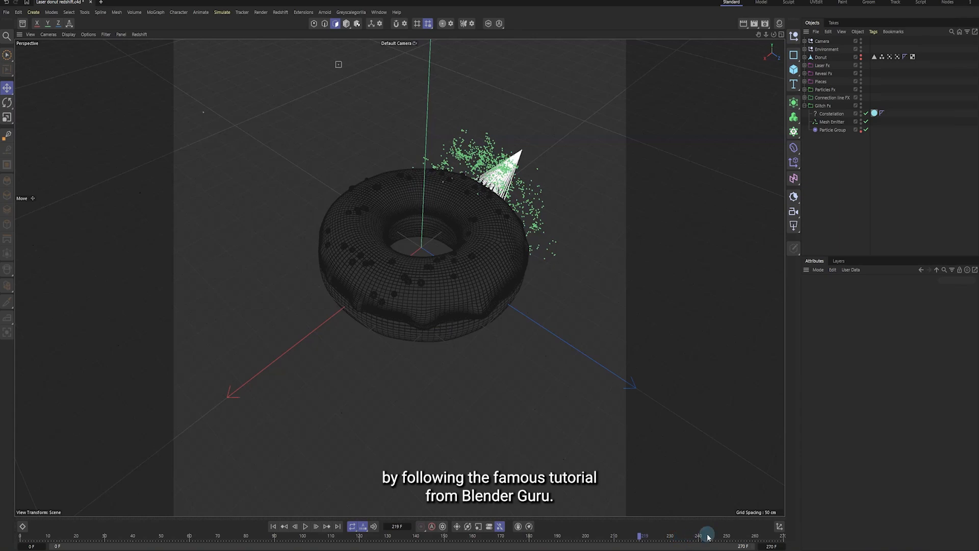
{"action": "left_click_drag", "start_coordinate": [706, 535], "coordinate": [146, 536]}
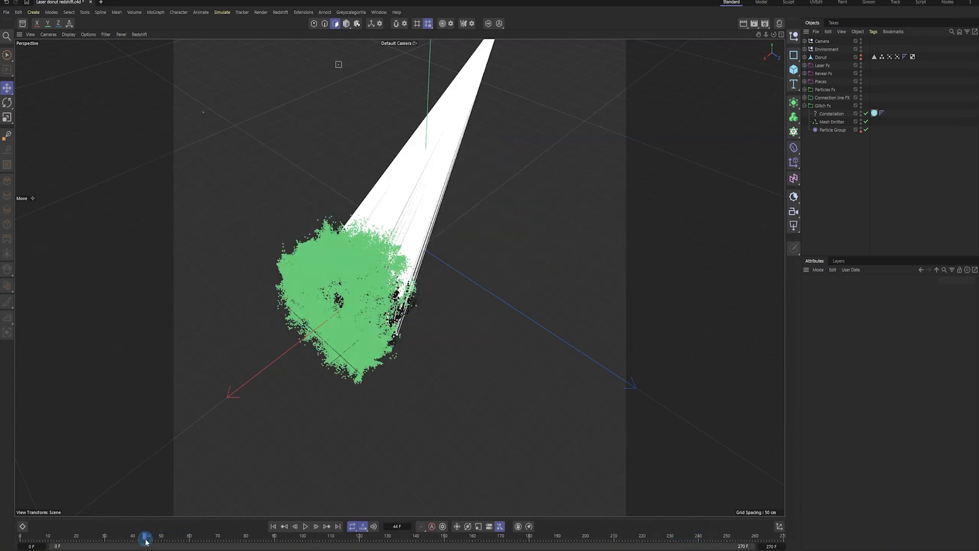
{"action": "left_click_drag", "start_coordinate": [145, 536], "coordinate": [236, 535]}
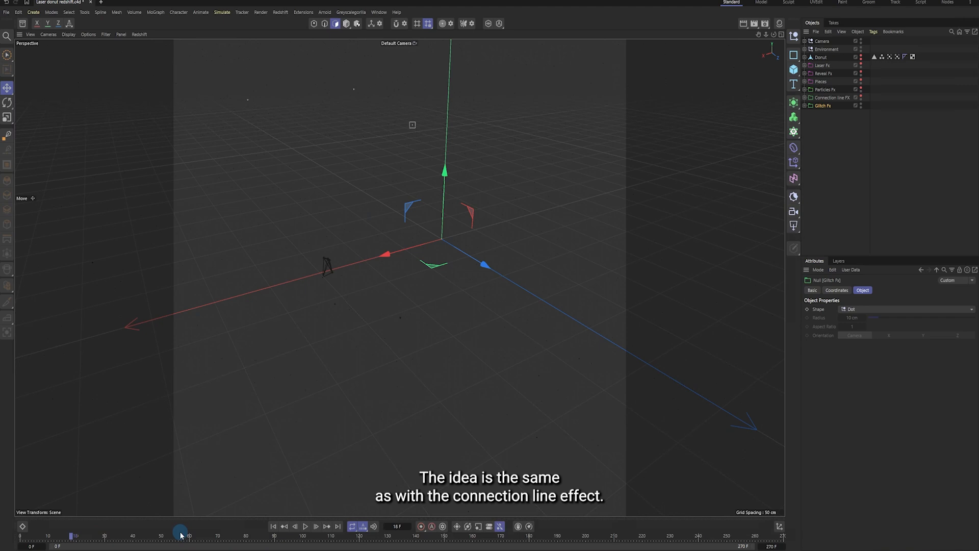
Scrub to an earlier frame and select the Glitch Fx Mesh Emitter to show its Emission settings
{"action": "left_click_drag", "start_coordinate": [181, 536], "coordinate": [334, 536]}
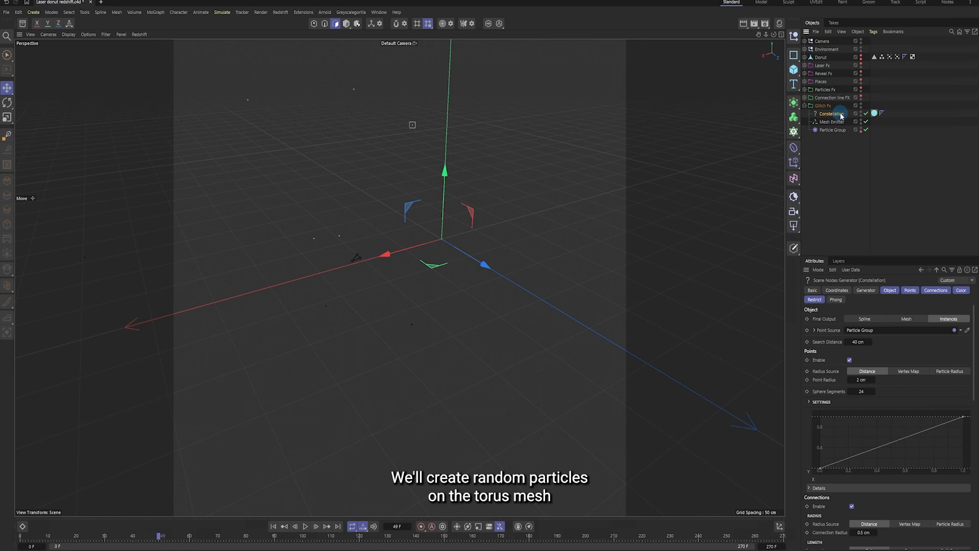
{"action": "left_click", "coordinate": [830, 122]}
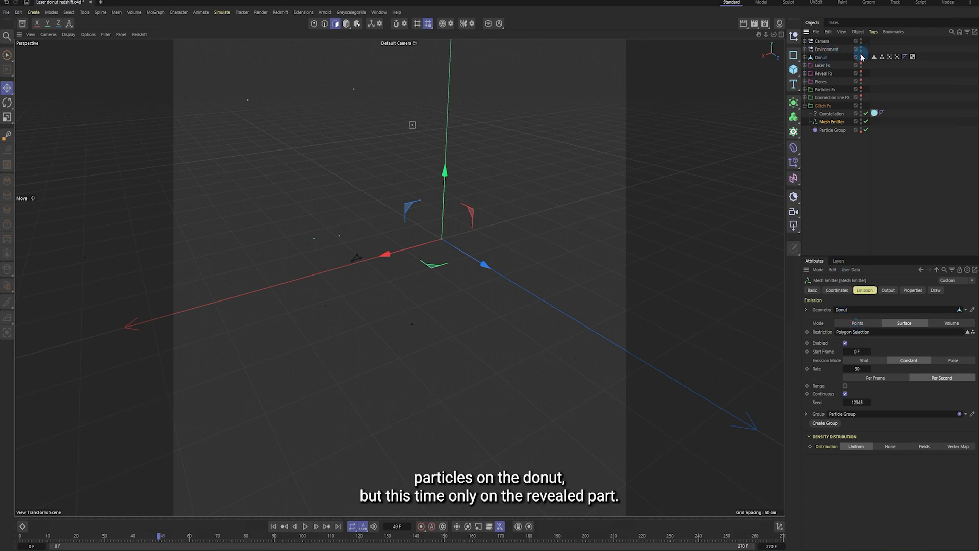
Check the Donut's Polygon Selection and Vertex Map tags, then raise Constellation Search Distance to 119 cm
{"action": "left_click", "coordinate": [874, 56]}
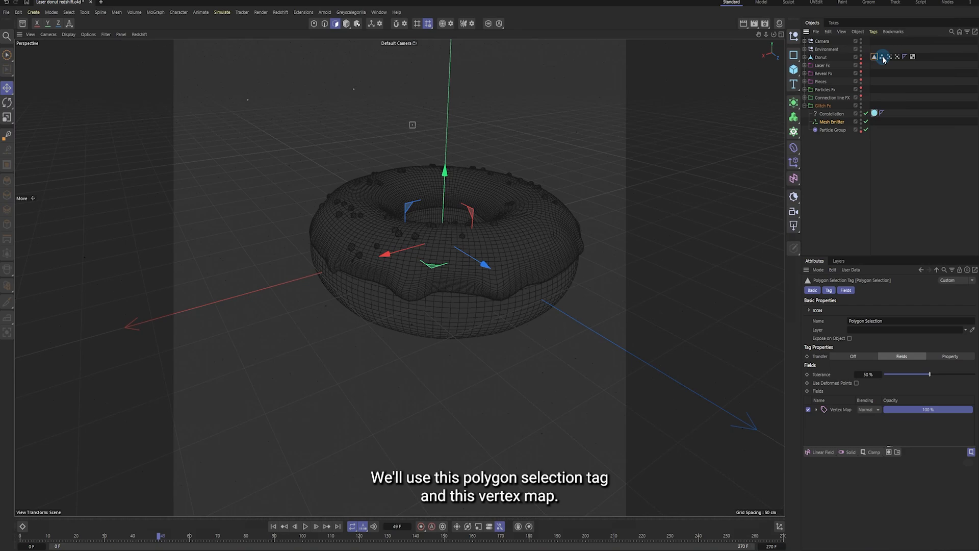
{"action": "left_click", "coordinate": [889, 57]}
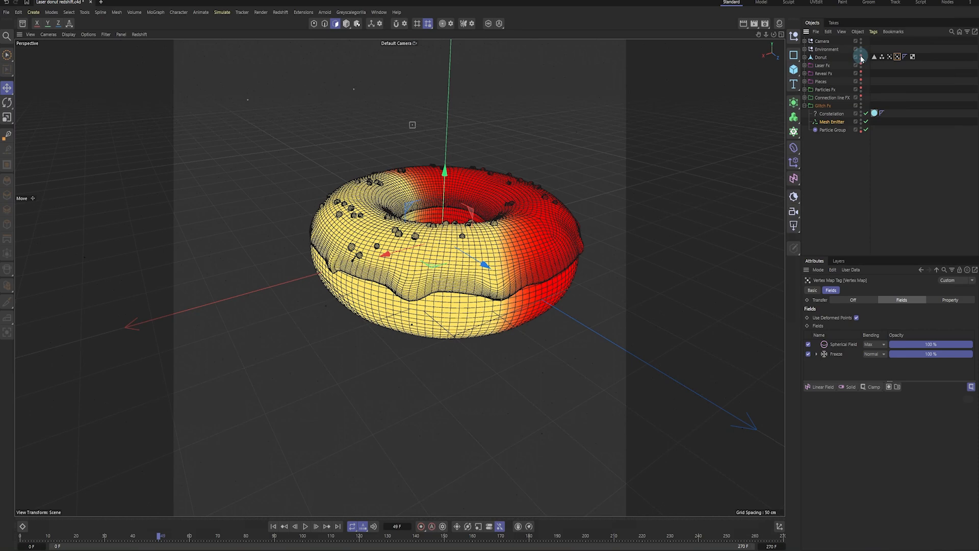
{"action": "left_click_drag", "start_coordinate": [160, 536], "coordinate": [65, 535]}
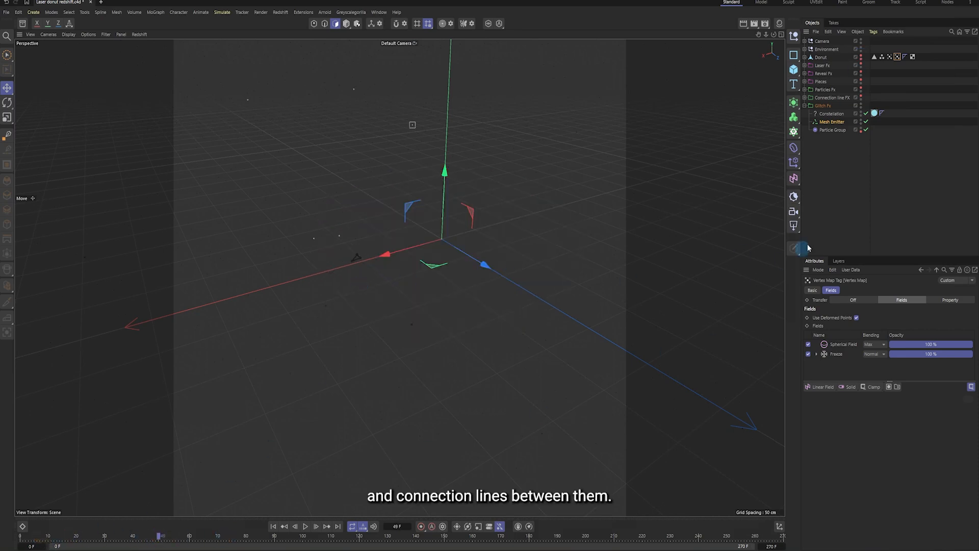
{"action": "left_click", "coordinate": [831, 113]}
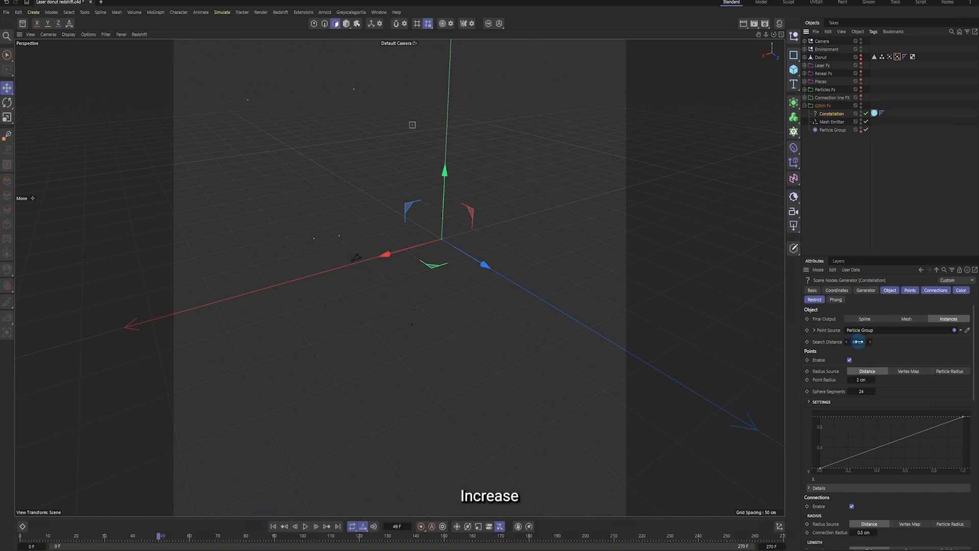
{"action": "left_click_drag", "start_coordinate": [857, 341], "coordinate": [868, 341]}
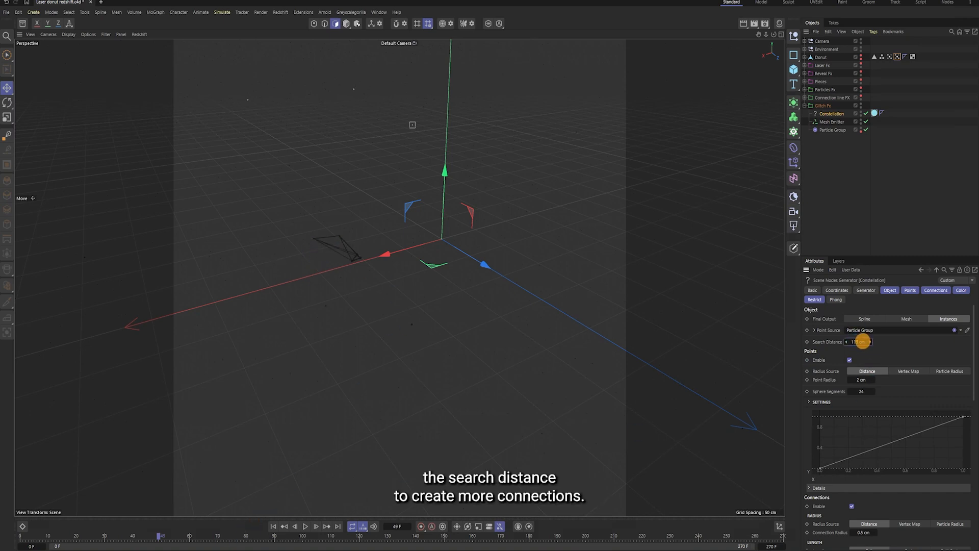
{"action": "left_click_drag", "start_coordinate": [859, 342], "coordinate": [859, 342]}
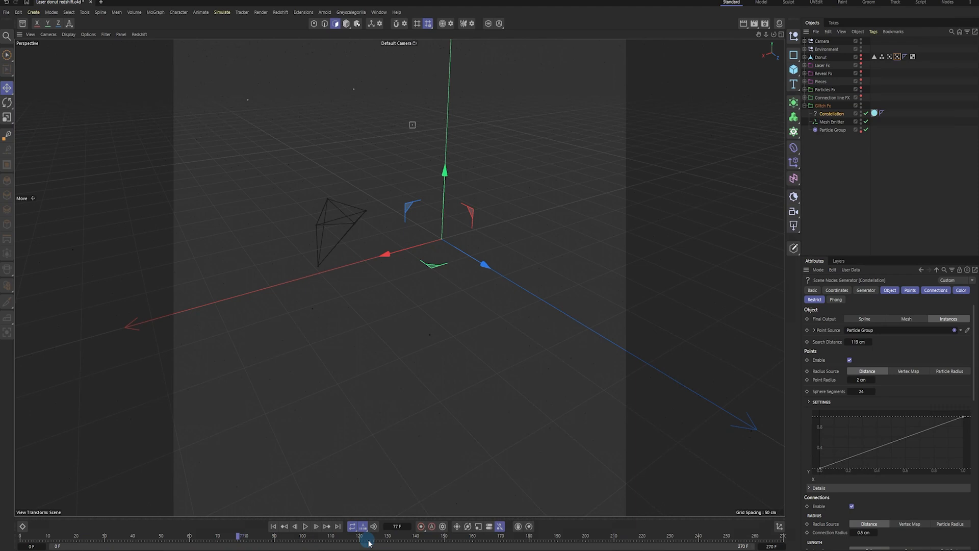
Scrub to see the extra connection lines and review the Mesh Emitter's emission and particle properties
{"action": "left_click_drag", "start_coordinate": [369, 536], "coordinate": [640, 535]}
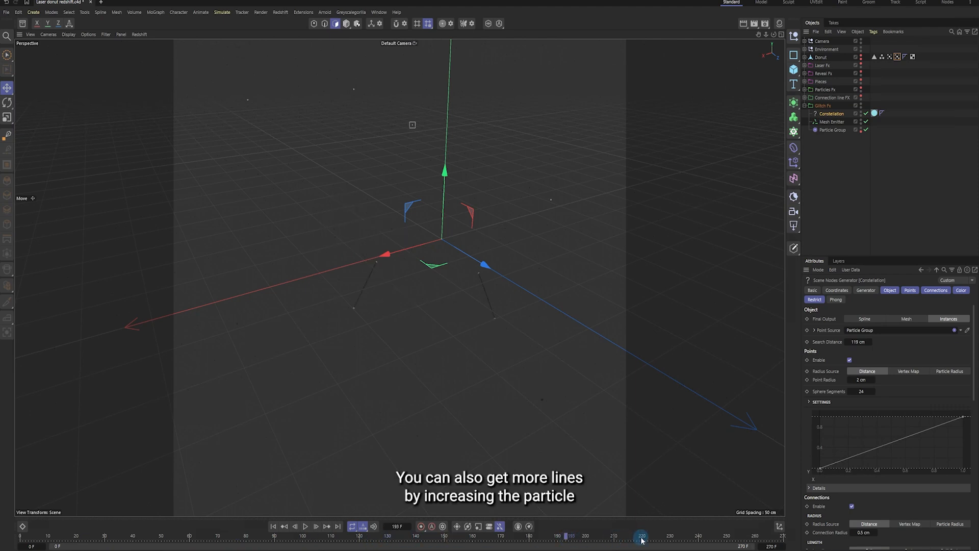
{"action": "left_click_drag", "start_coordinate": [642, 536], "coordinate": [746, 535]}
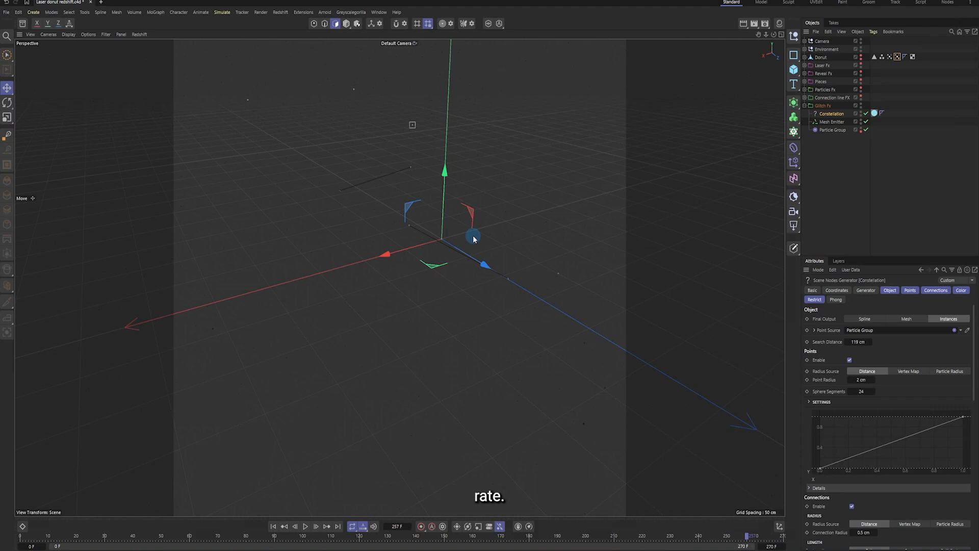
{"action": "left_click", "coordinate": [829, 122]}
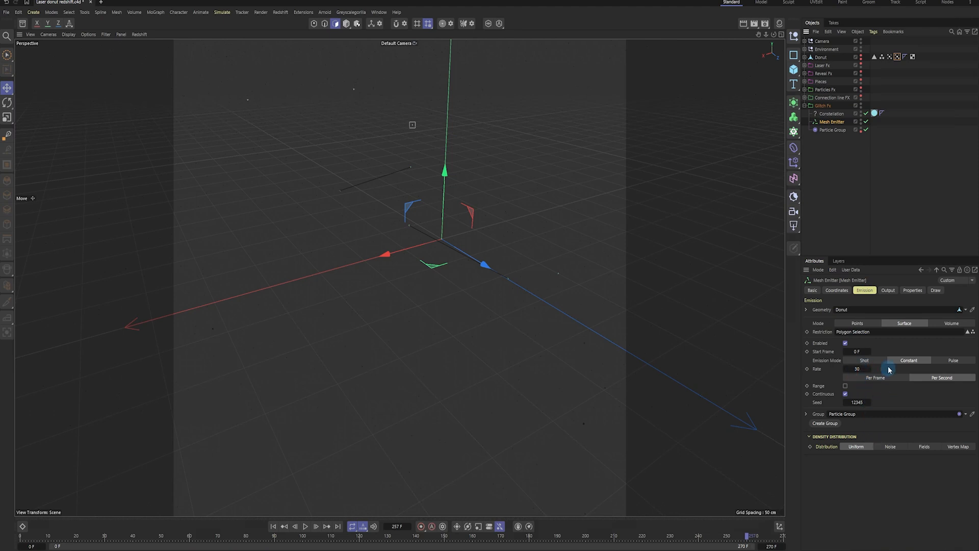
{"action": "left_click", "coordinate": [911, 289]}
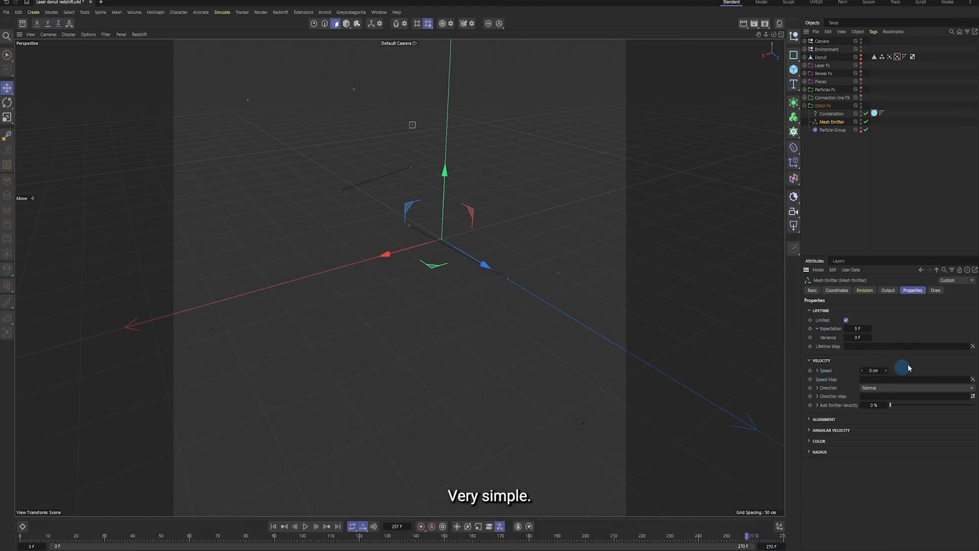
{"action": "left_click", "coordinate": [864, 289]}
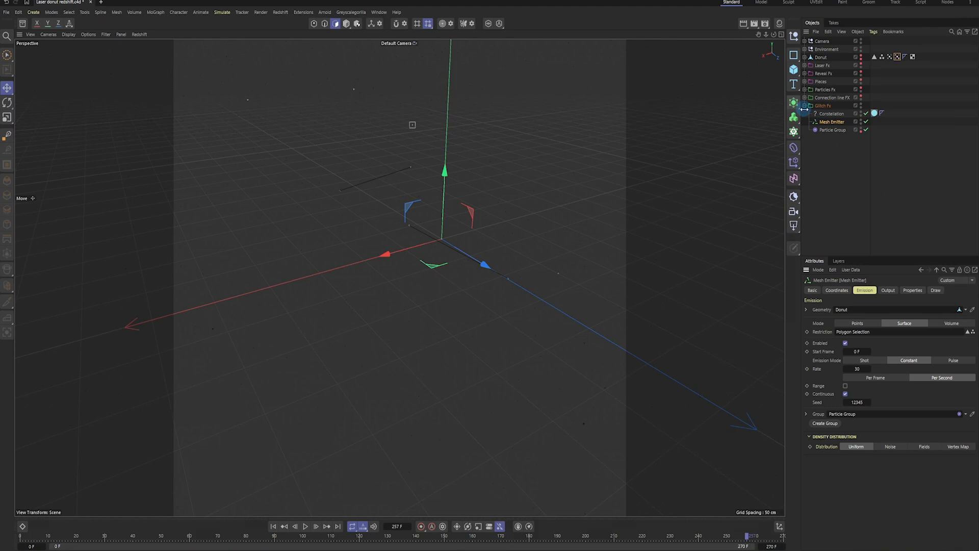
{"action": "left_click", "coordinate": [806, 105]}
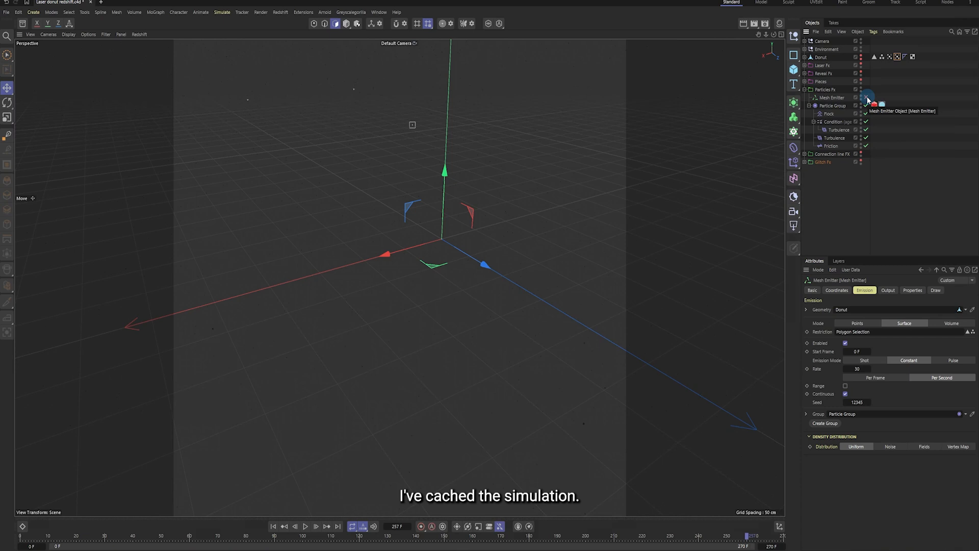
Expand Particles Fx and Reveal Fx, show Donut_2's vertex map, and scrub to where particles spray from it
{"action": "left_click", "coordinate": [831, 105]}
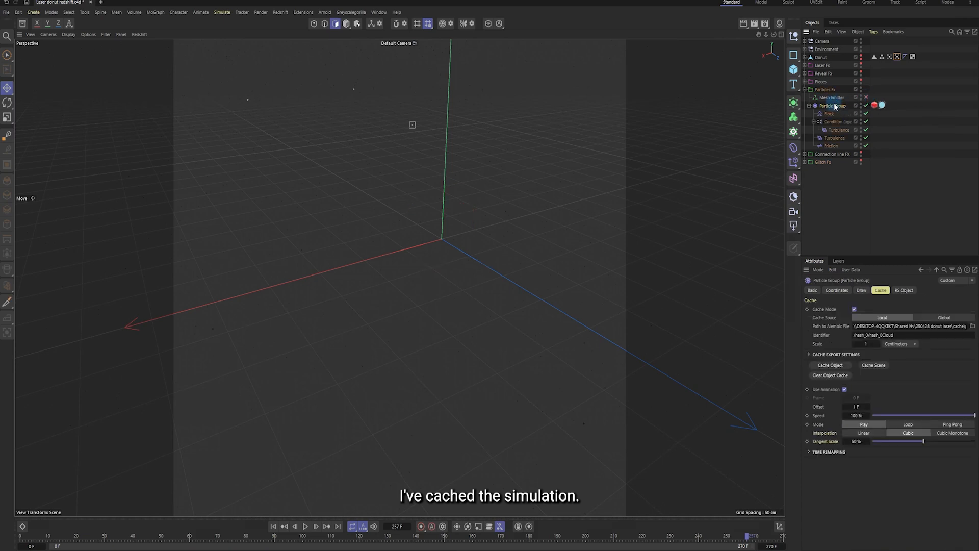
{"action": "left_click", "coordinate": [830, 98]}
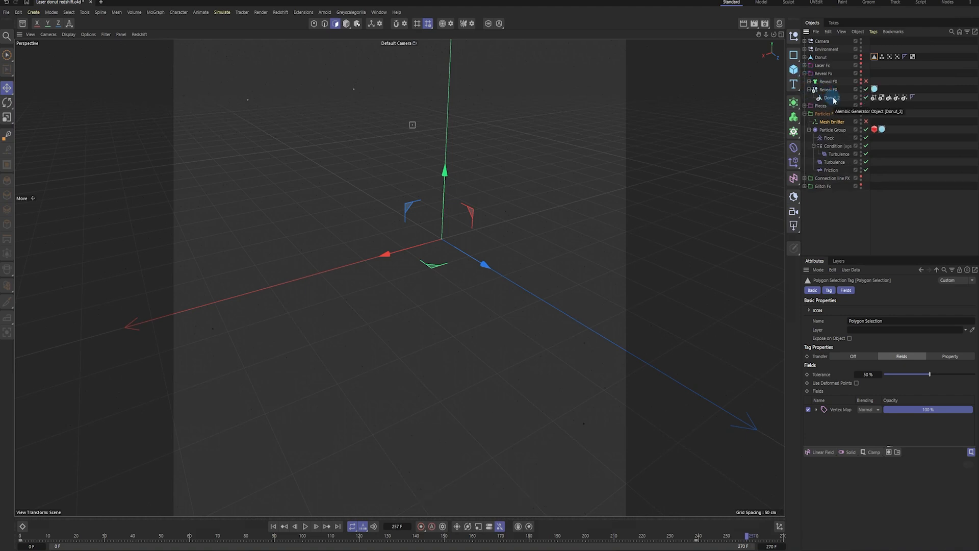
{"action": "left_click", "coordinate": [830, 98]}
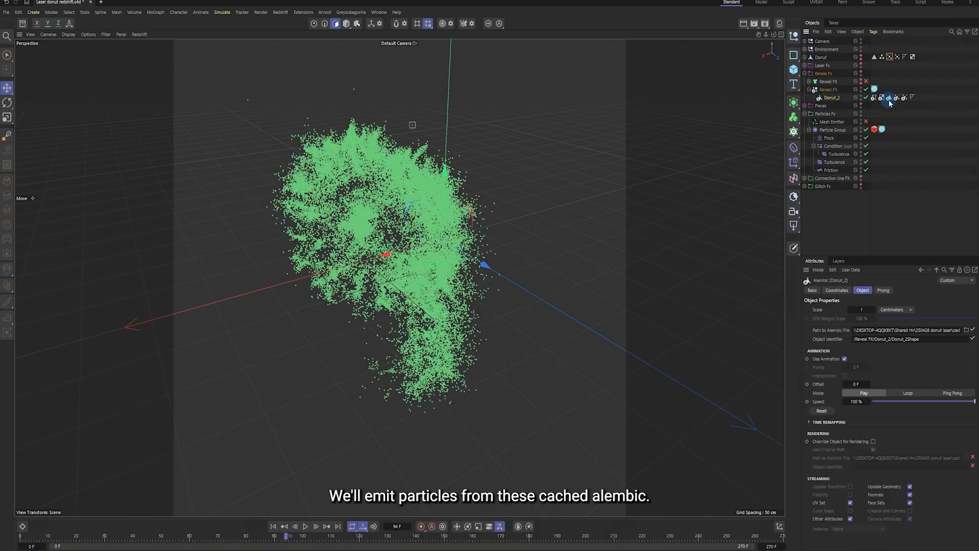
{"action": "left_click", "coordinate": [881, 98]}
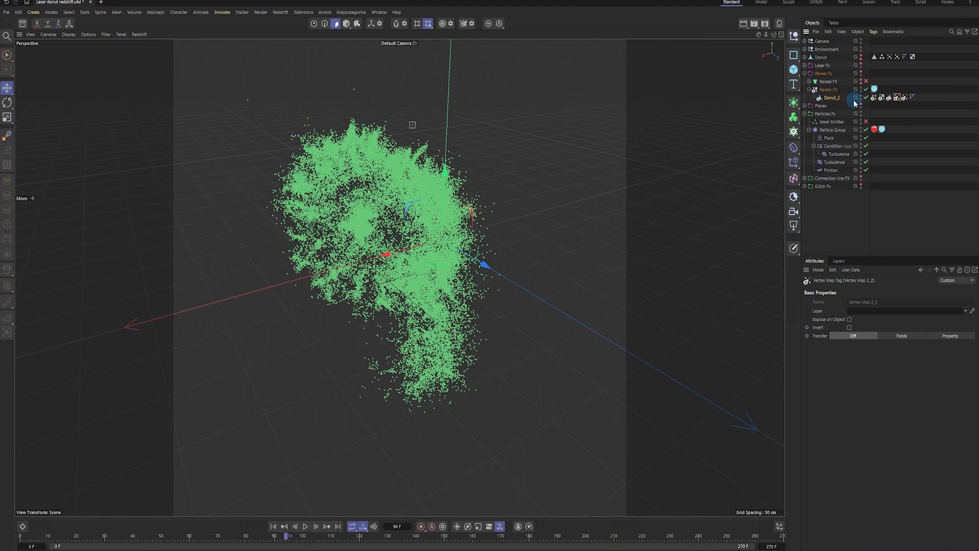
{"action": "mouse_move", "coordinate": [862, 74]}
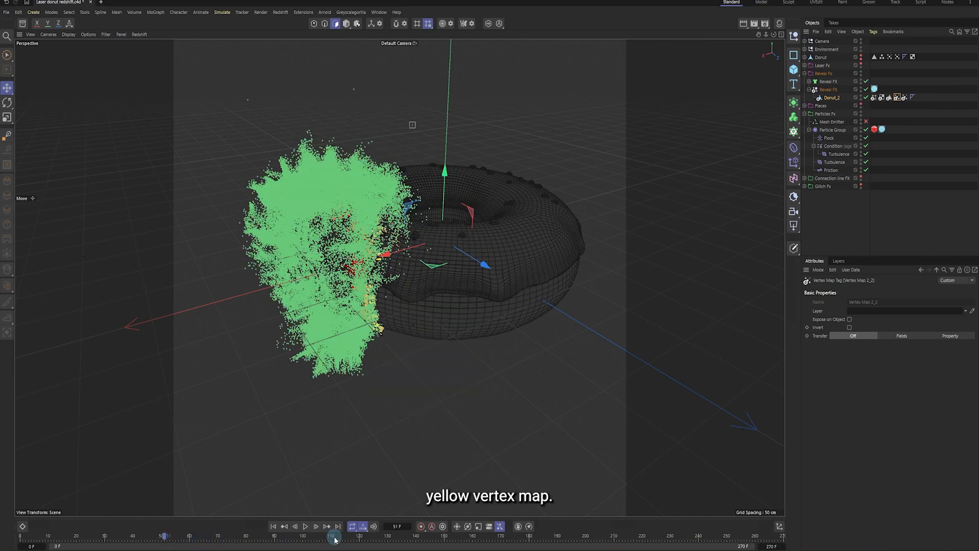
{"action": "left_click_drag", "start_coordinate": [333, 536], "coordinate": [412, 535]}
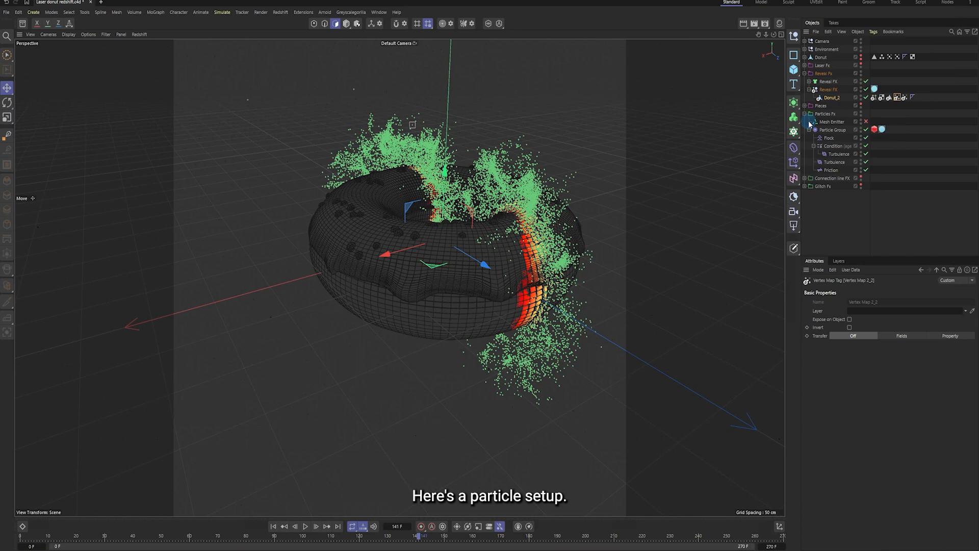
Review the Particles Fx Mesh Emitter's vertex-map emission, then show its 12-frame lifetime and 580 cm speed
{"action": "left_click", "coordinate": [830, 121]}
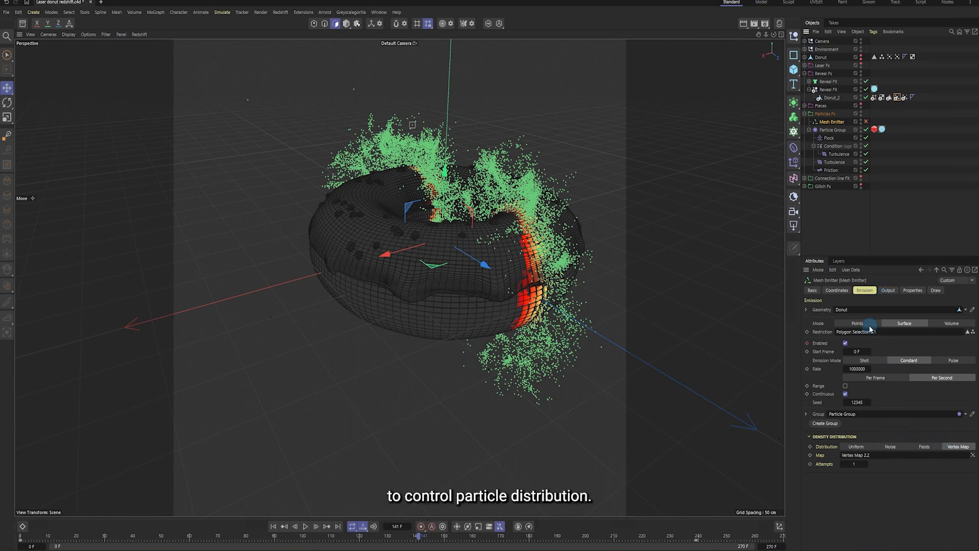
{"action": "left_click", "coordinate": [904, 323]}
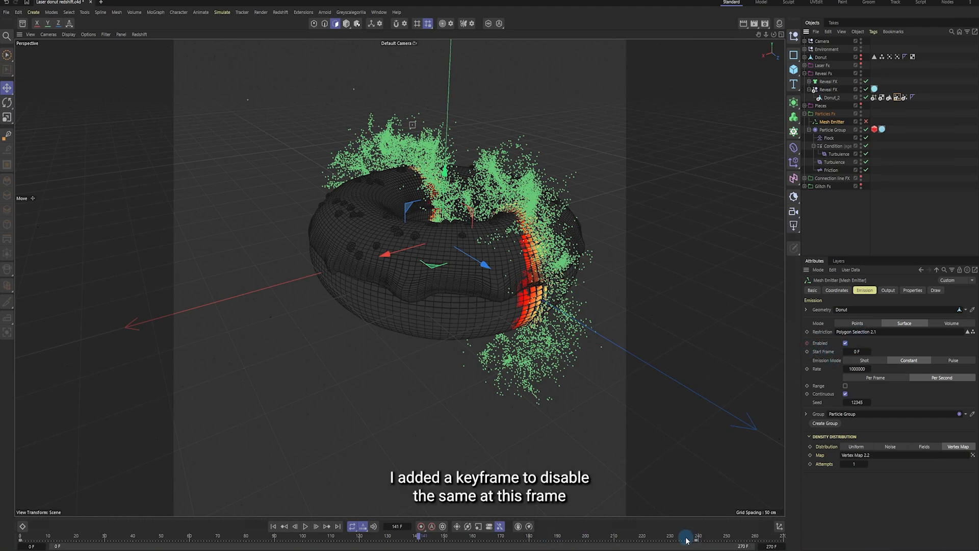
{"action": "left_click_drag", "start_coordinate": [686, 535], "coordinate": [700, 536]}
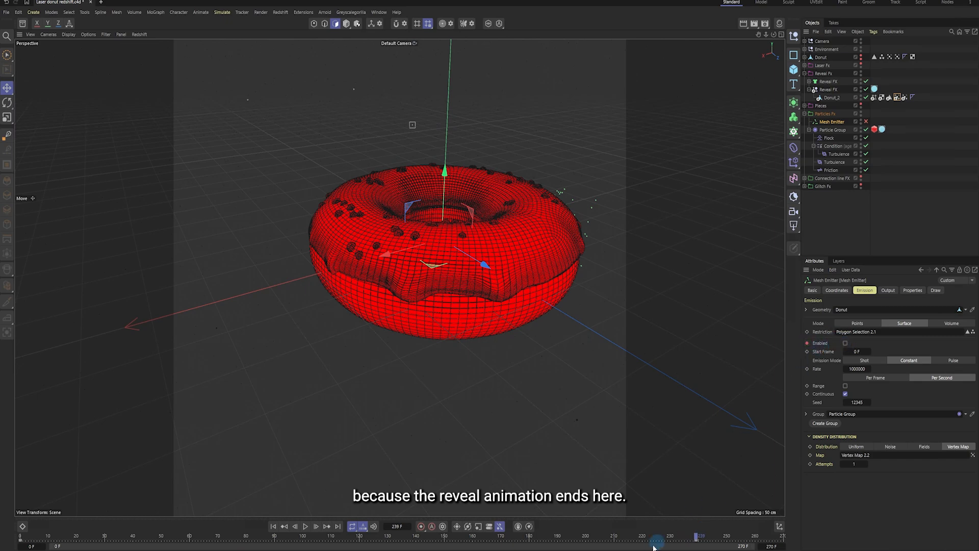
{"action": "left_click_drag", "start_coordinate": [650, 536], "coordinate": [594, 537]}
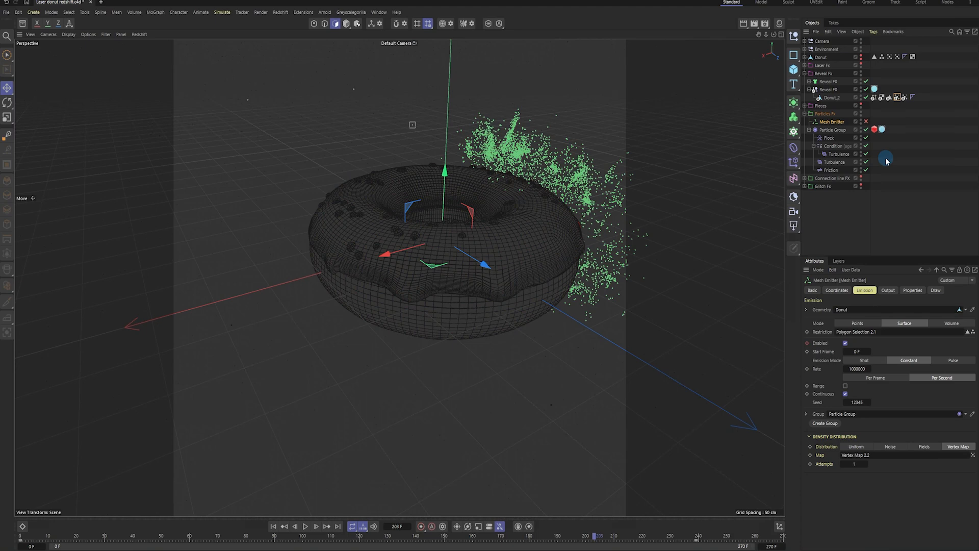
{"action": "left_click", "coordinate": [911, 290]}
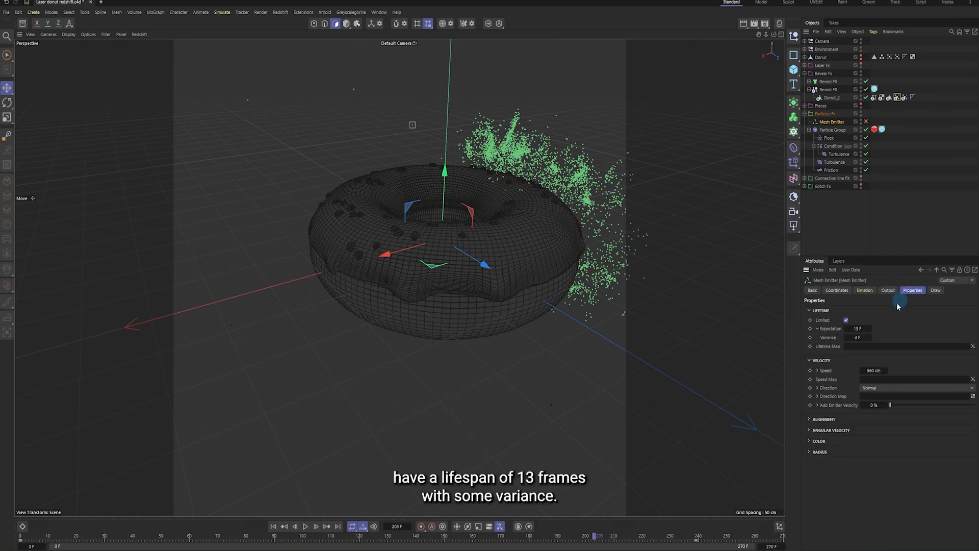
{"action": "mouse_move", "coordinate": [869, 333]}
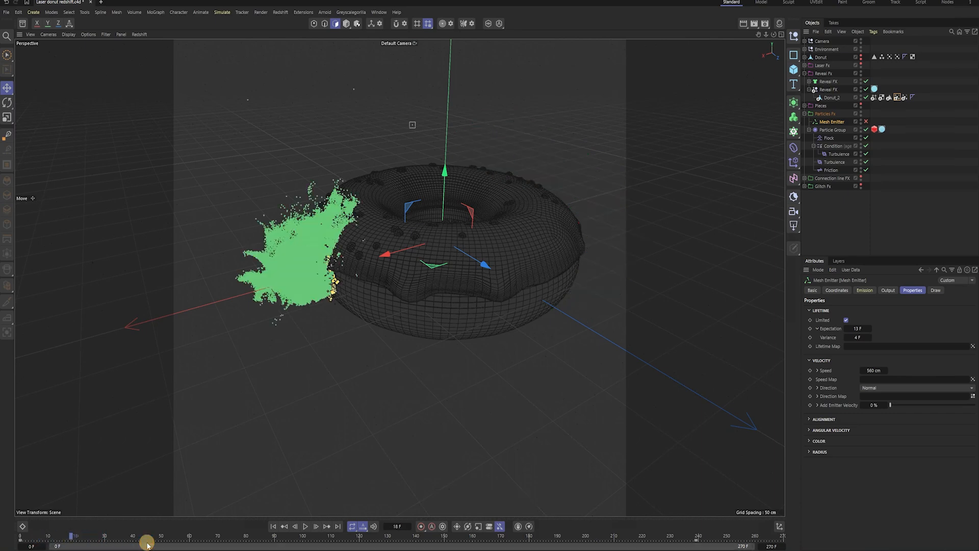
{"action": "left_click_drag", "start_coordinate": [148, 535], "coordinate": [222, 536]}
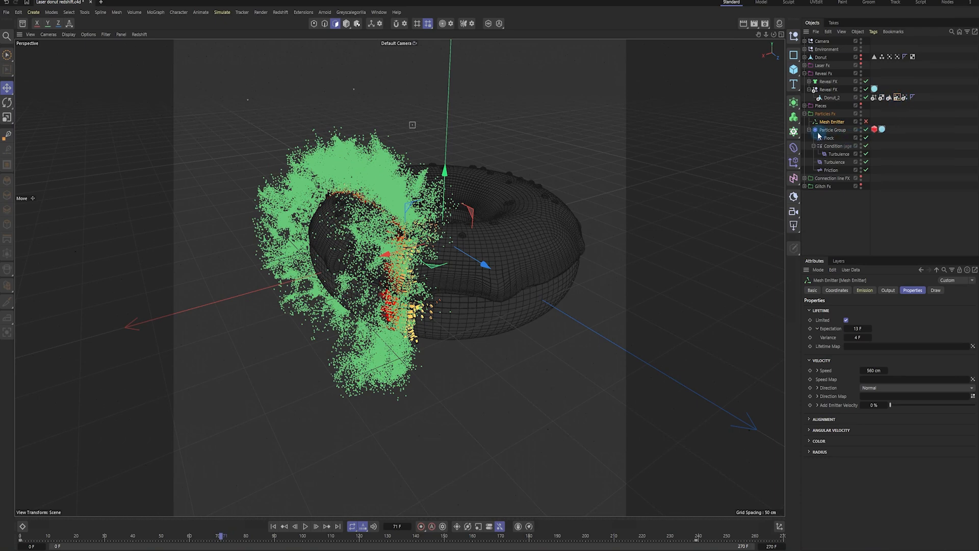
Inspect the Particle Group's Flock, Friction and Turbulence forces while scrubbing the particle burst
{"action": "left_click", "coordinate": [831, 129]}
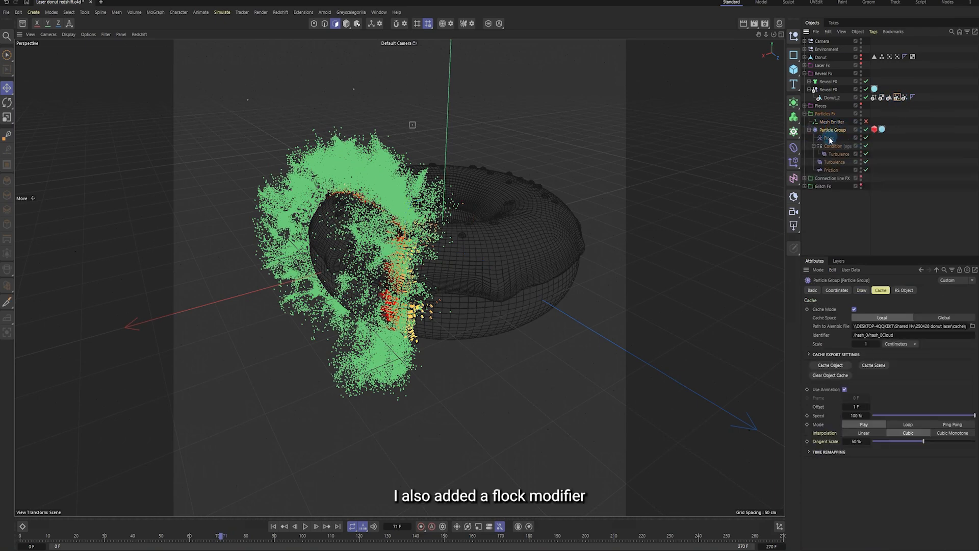
{"action": "left_click", "coordinate": [825, 138]}
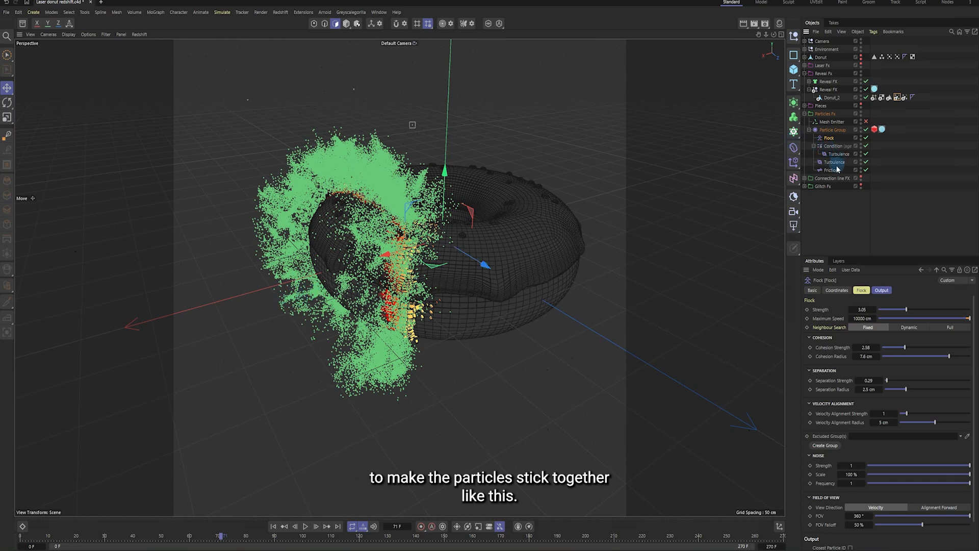
{"action": "left_click", "coordinate": [830, 171]}
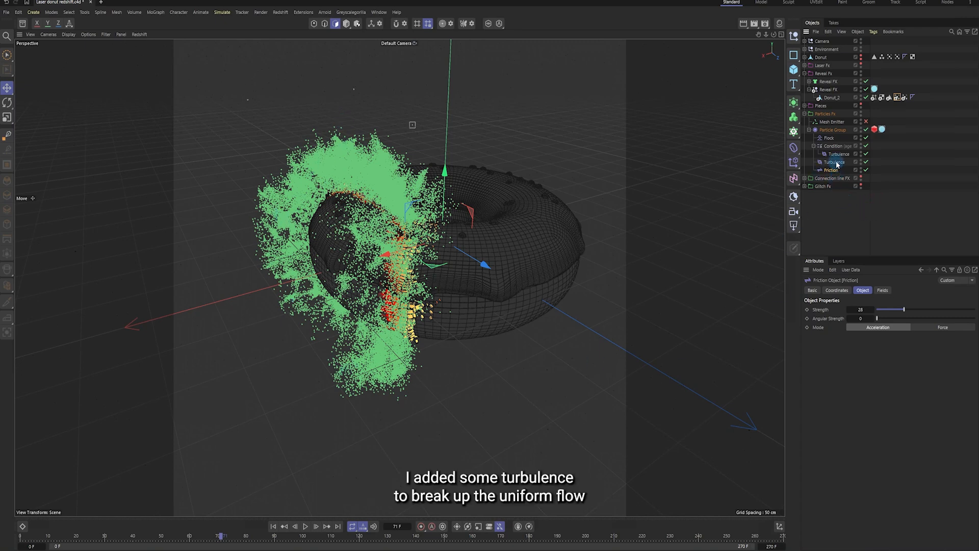
{"action": "left_click", "coordinate": [835, 154]}
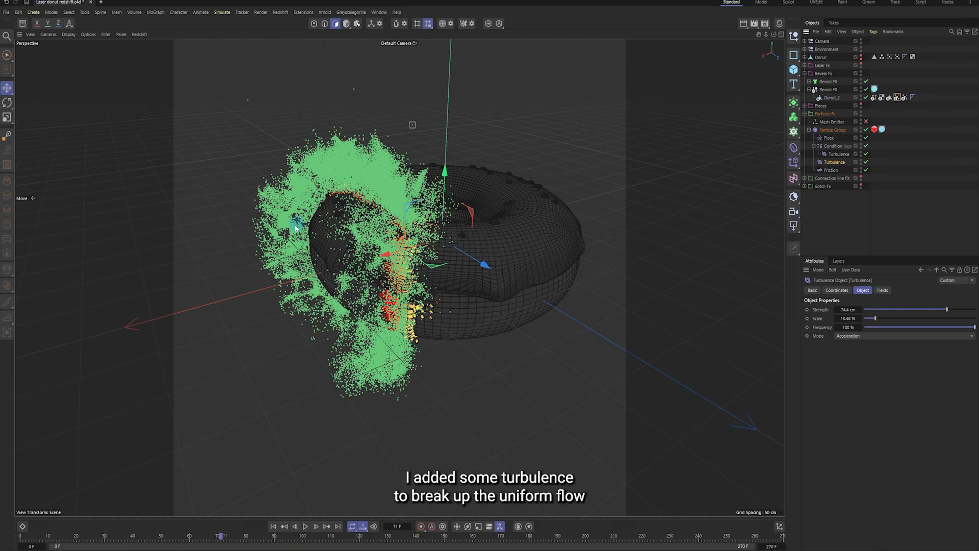
{"action": "left_click_drag", "start_coordinate": [218, 535], "coordinate": [146, 535]}
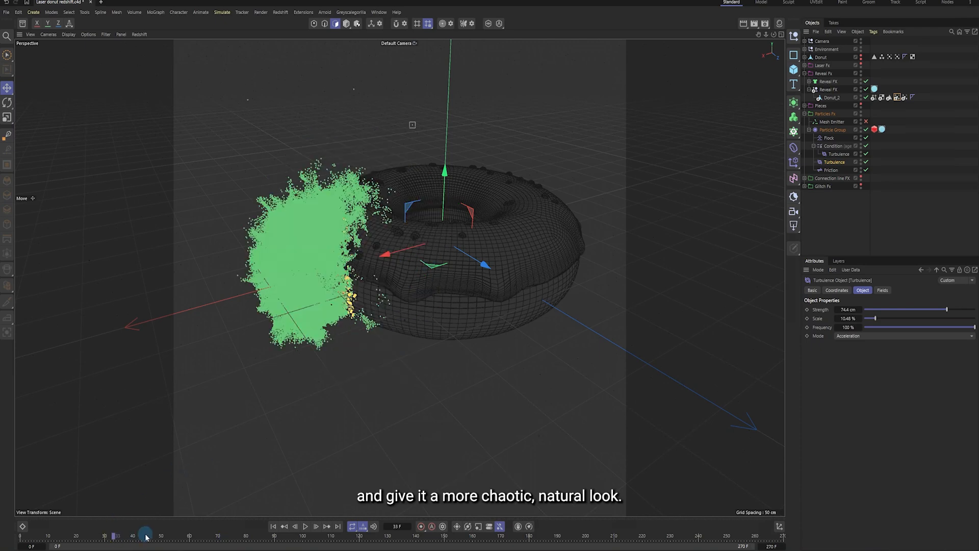
{"action": "left_click_drag", "start_coordinate": [146, 536], "coordinate": [330, 535]}
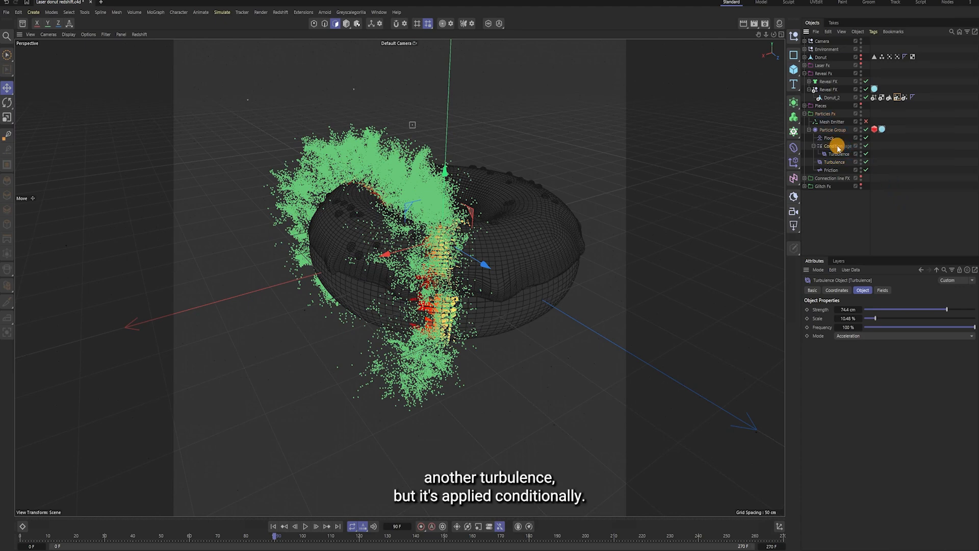
Set the Condition's age value to 5 frames and check its child 100 cm Turbulence in playback
{"action": "left_click", "coordinate": [826, 146]}
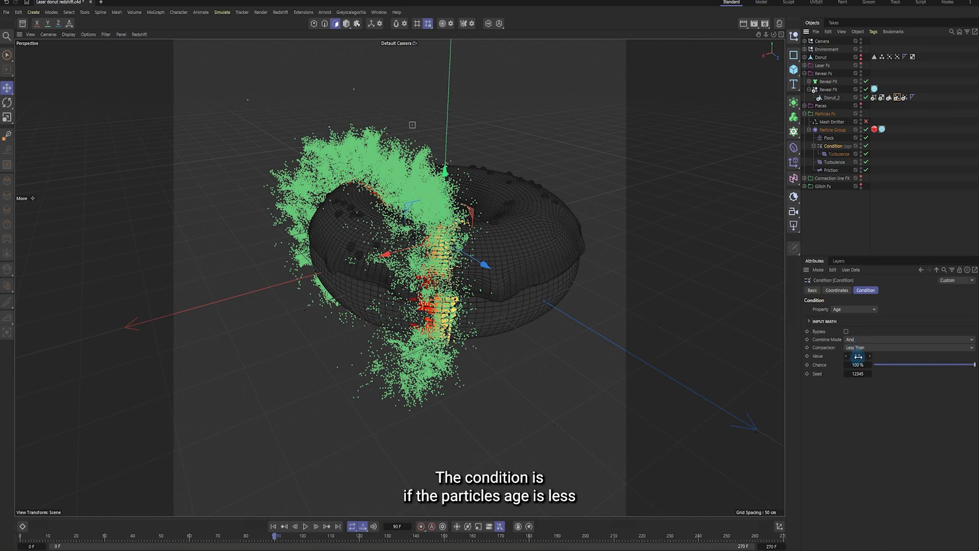
{"action": "type", "text": "5 F"}
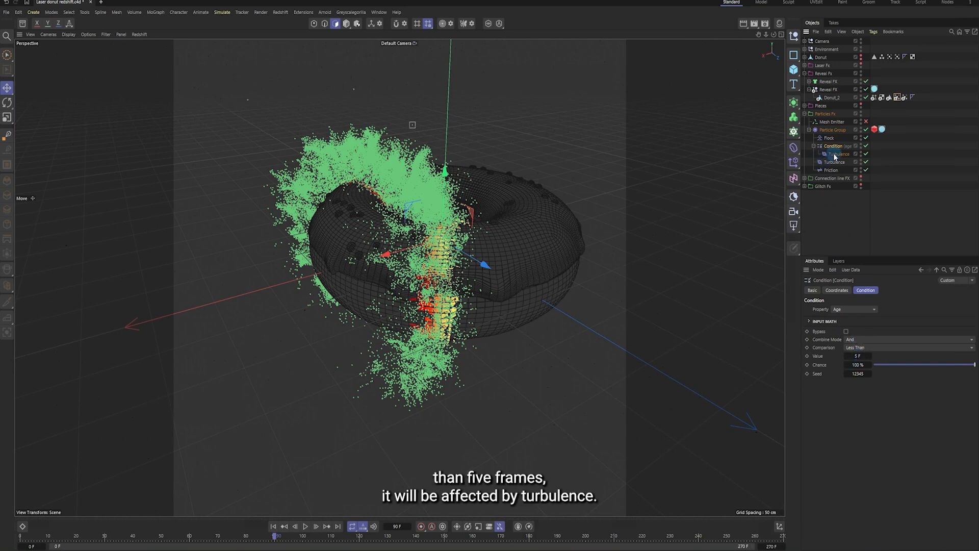
{"action": "left_click", "coordinate": [836, 154]}
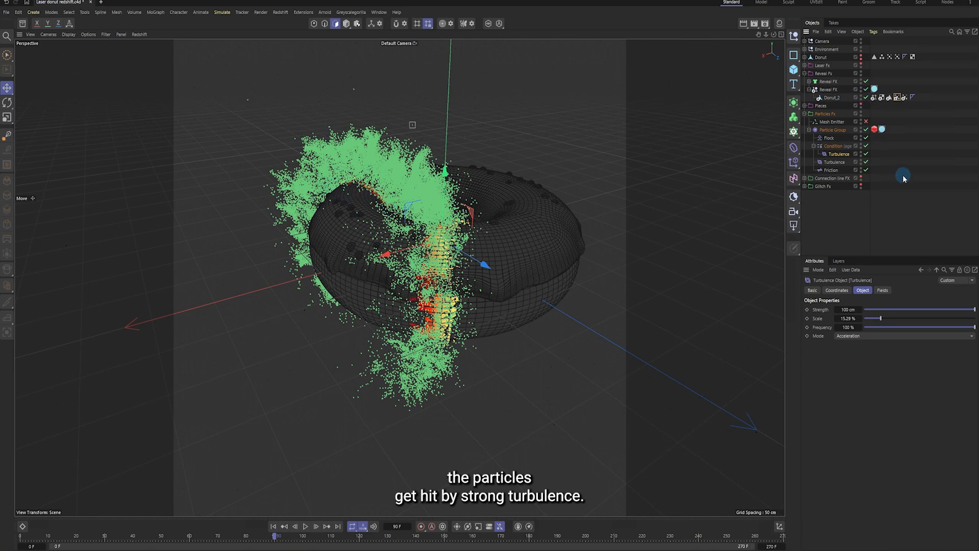
{"action": "mouse_move", "coordinate": [558, 394]}
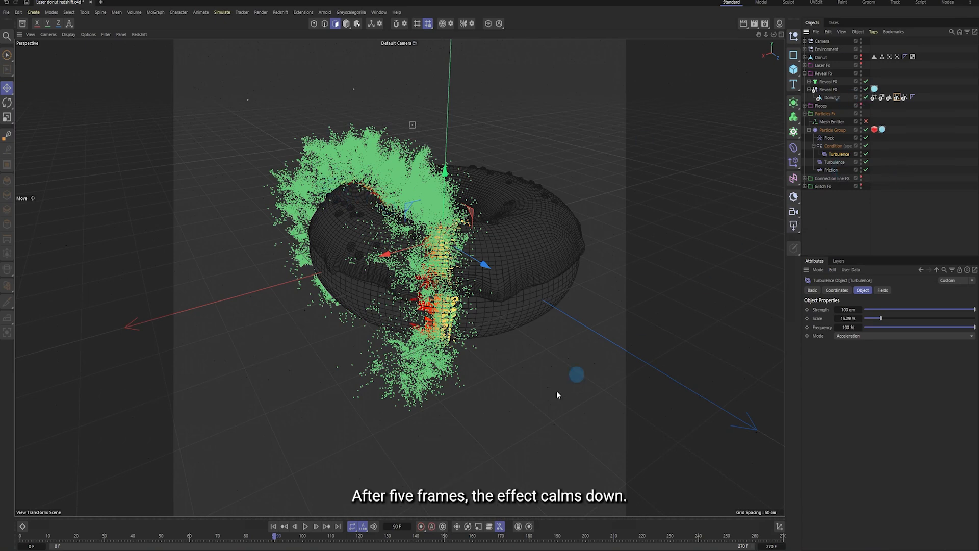
{"action": "left_click_drag", "start_coordinate": [278, 536], "coordinate": [417, 535]}
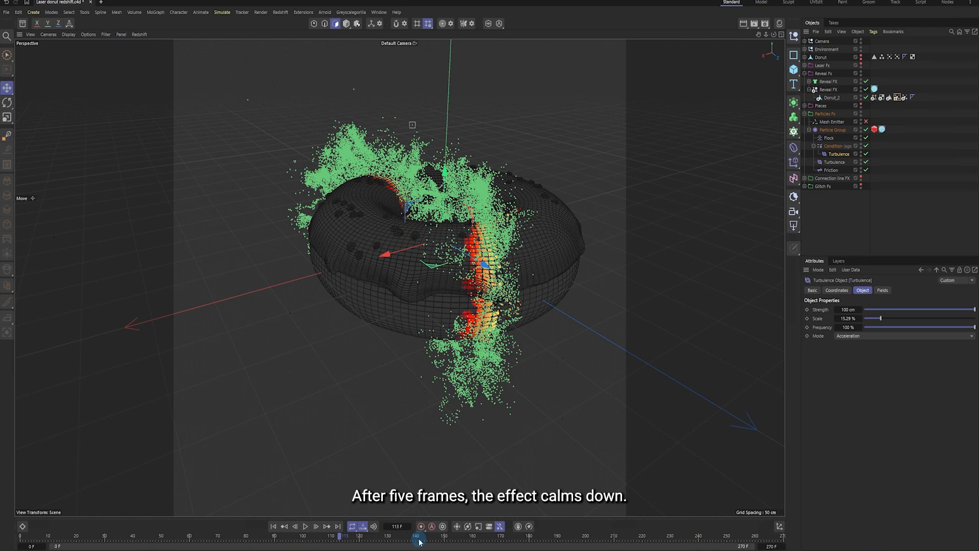
{"action": "left_click", "coordinate": [272, 526]}
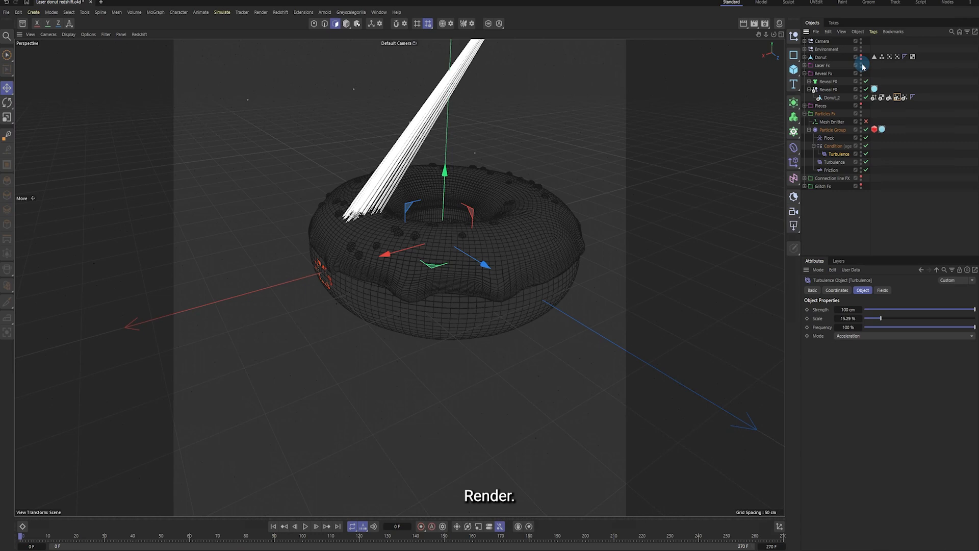
Render a viewport preview of the whole animation via Make Preview with default settings
{"action": "left_click", "coordinate": [754, 24]}
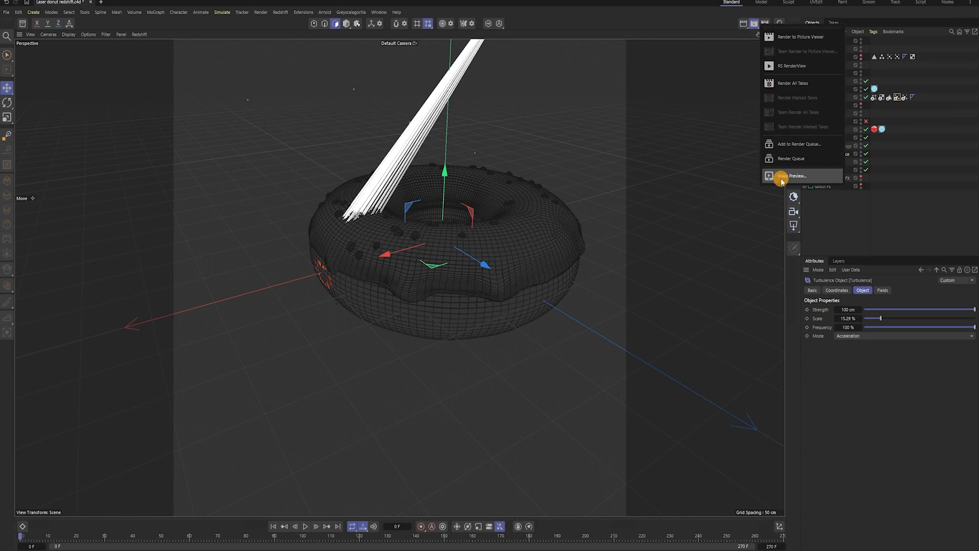
{"action": "left_click", "coordinate": [798, 175]}
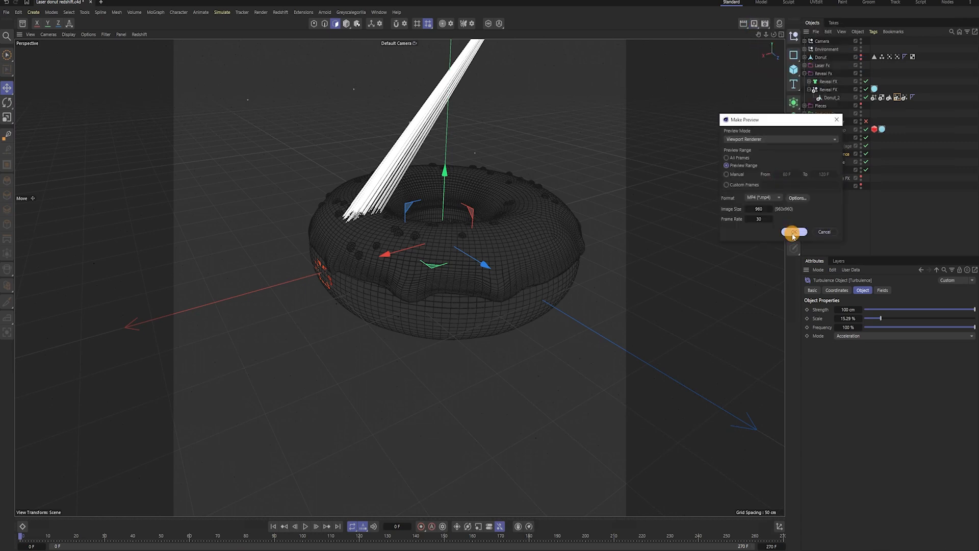
{"action": "left_click", "coordinate": [795, 232]}
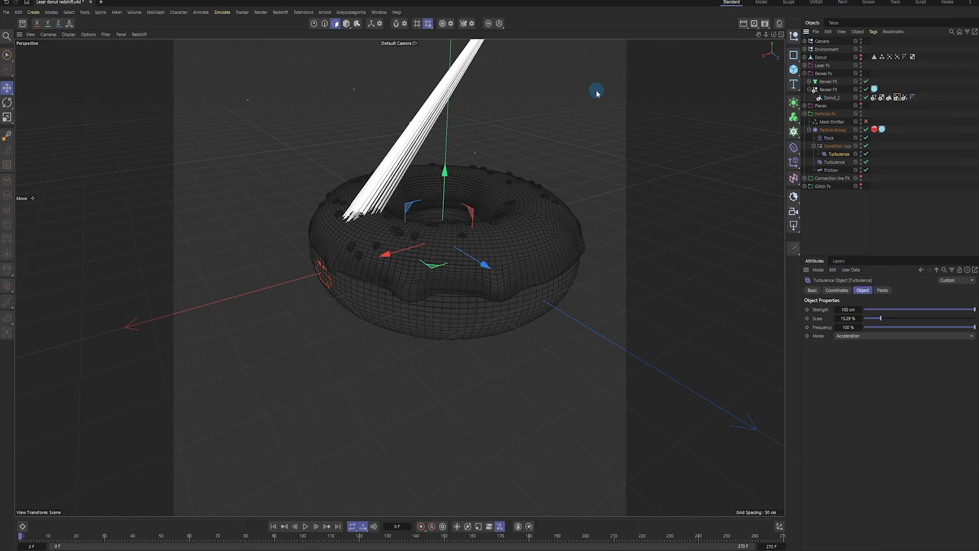
{"action": "mouse_move", "coordinate": [782, 109]}
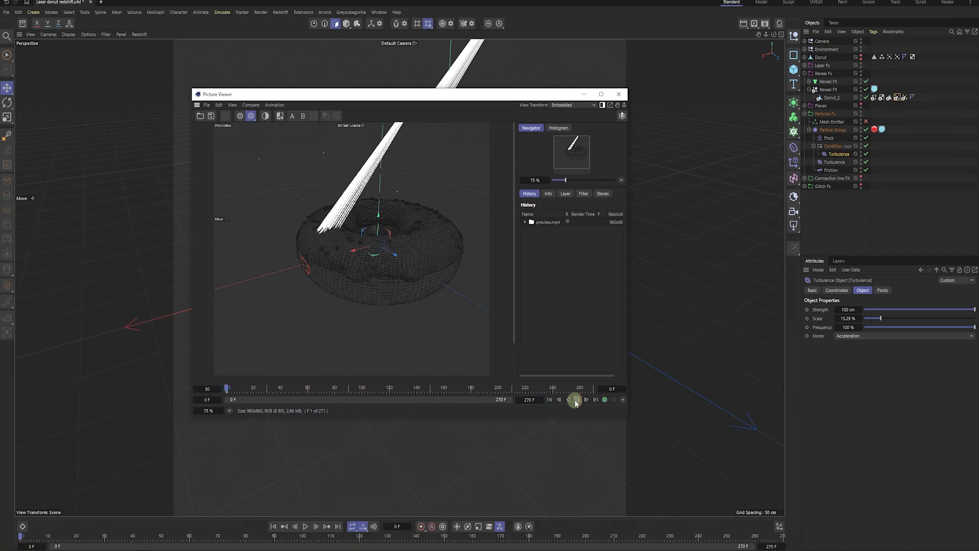
Play the rendered laser-reveal preview back repeatedly in the Picture Viewer
{"action": "left_click", "coordinate": [576, 399]}
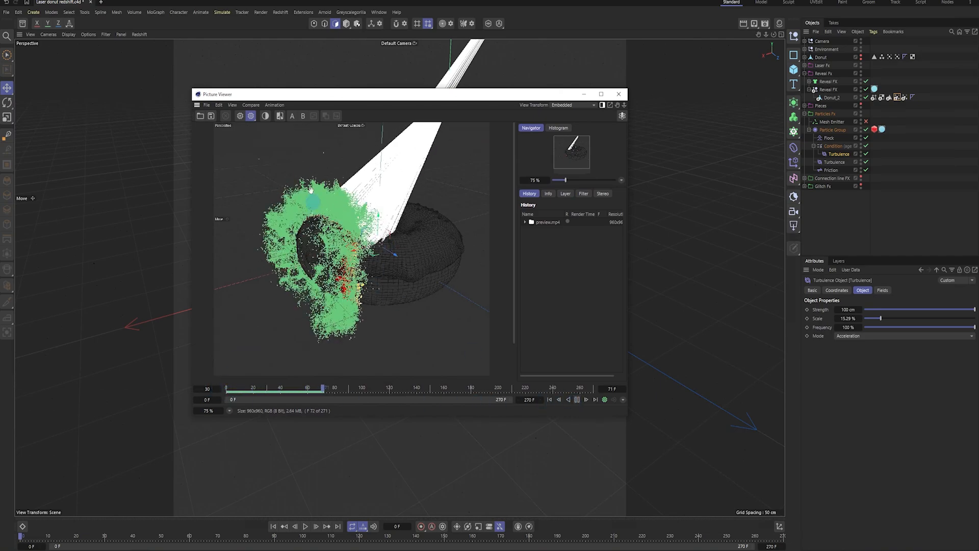
{"action": "left_click", "coordinate": [575, 400]}
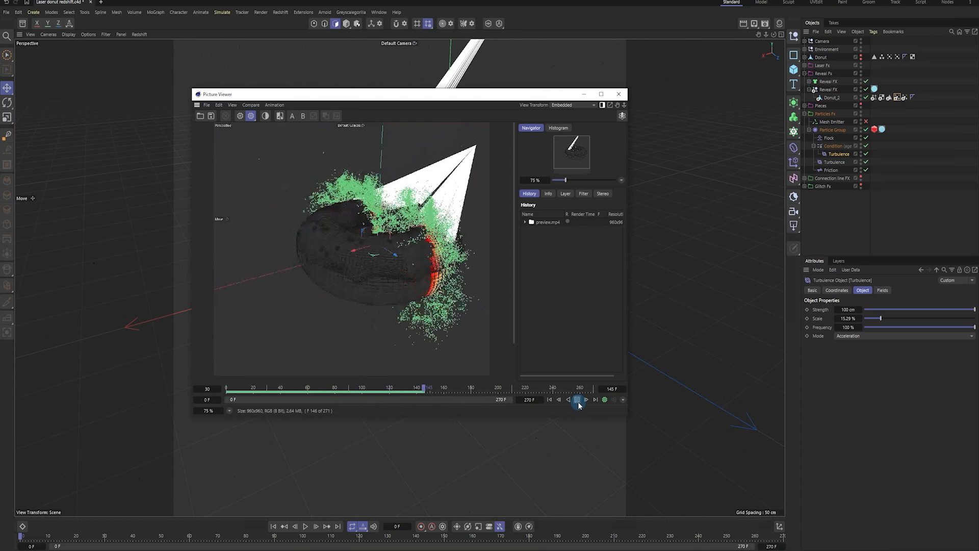
{"action": "left_click", "coordinate": [576, 400]}
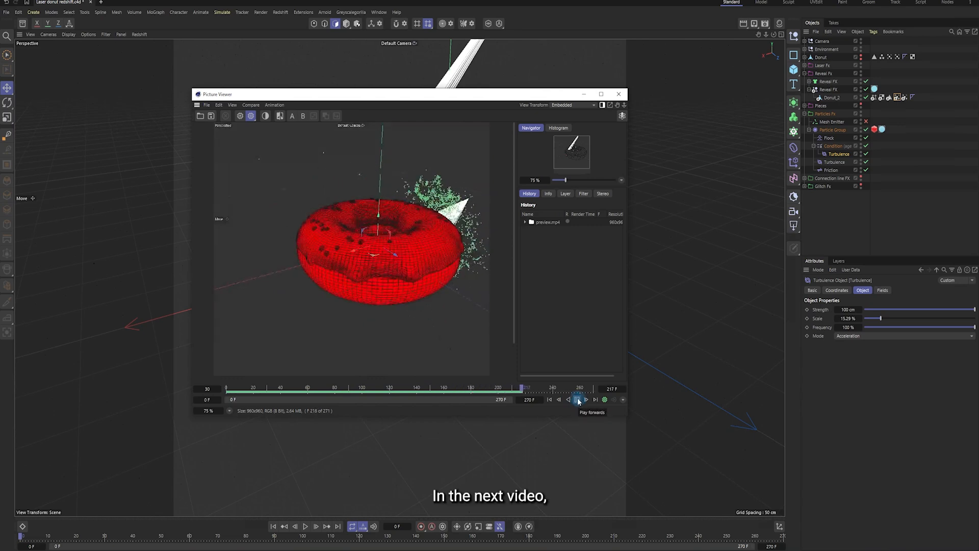
{"action": "left_click", "coordinate": [575, 400]}
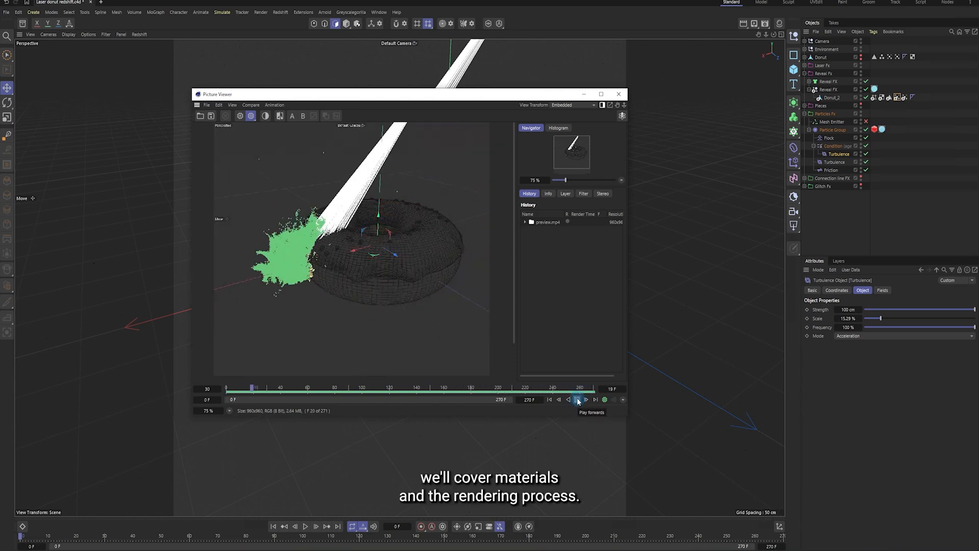
{"action": "left_click", "coordinate": [577, 400]}
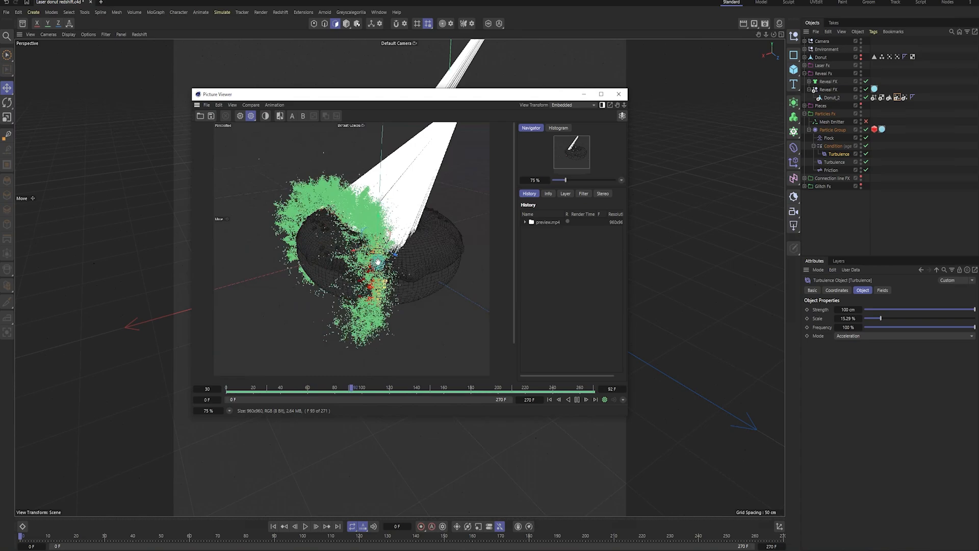